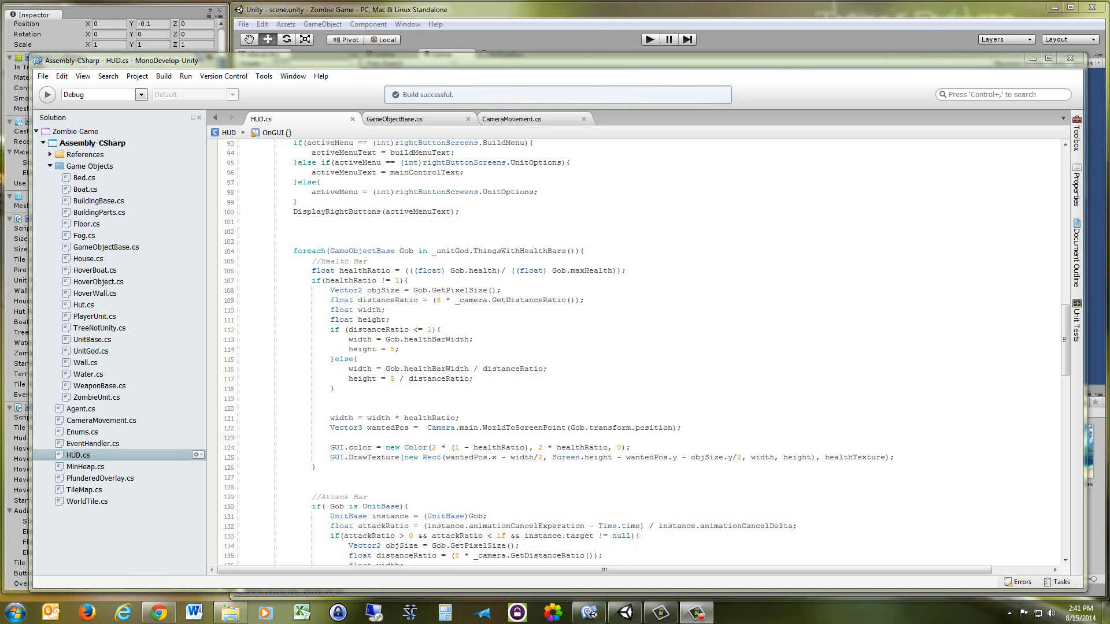
# Run the Zombie Game in Unity's Game view to show units, trees and the wood counter.
pyautogui.click(649, 38)
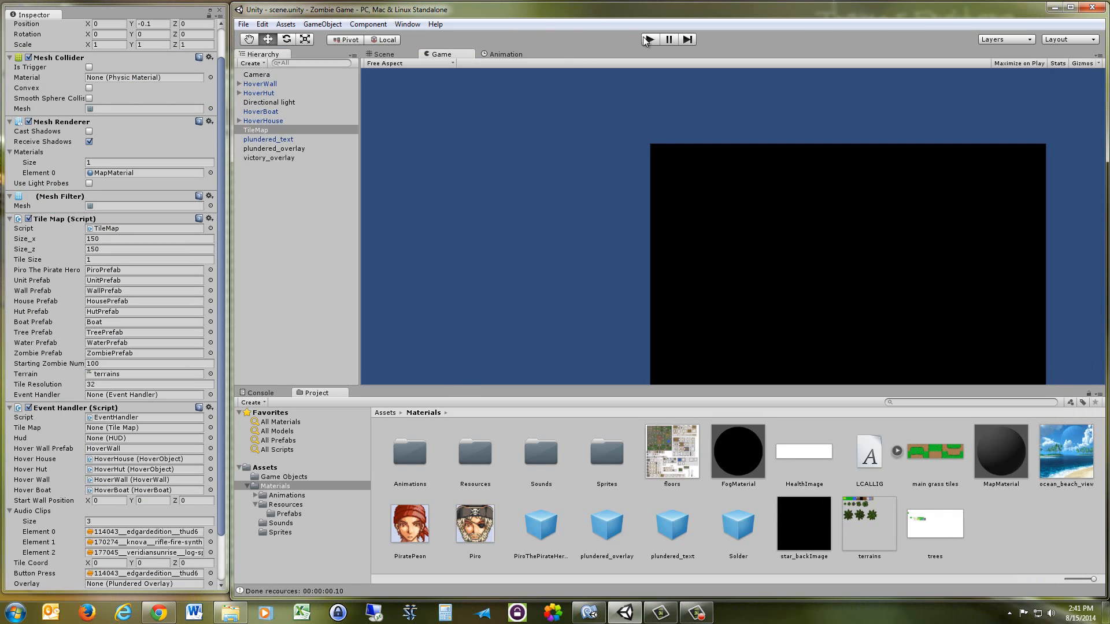
pyautogui.click(650, 38)
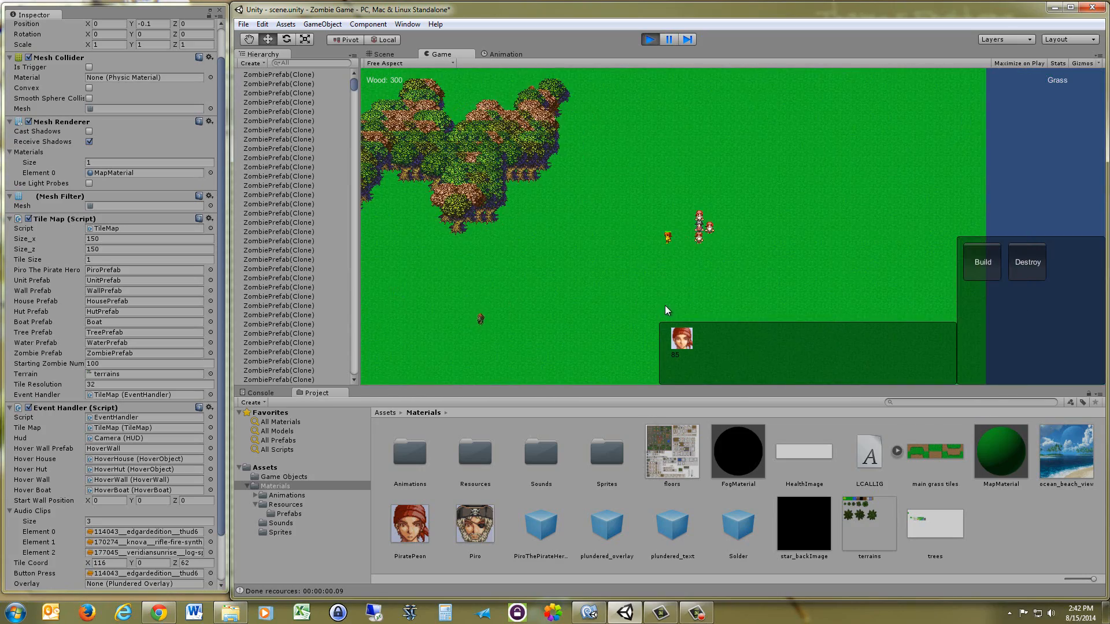
pyautogui.click(982, 261)
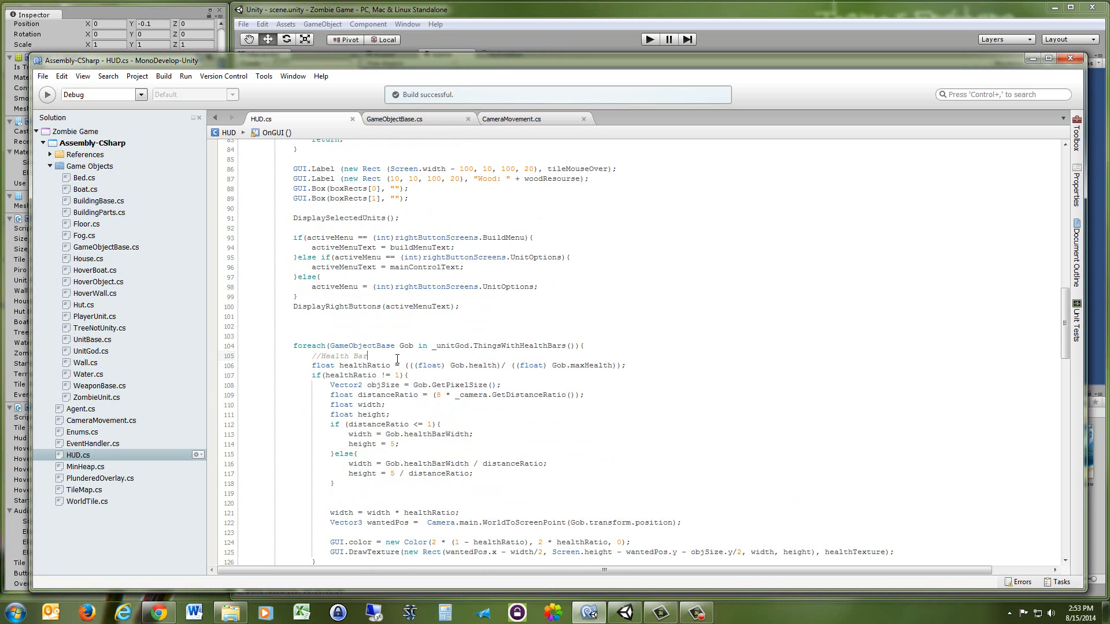
# Scroll HUD.cs down to the OnGUI health-bar and attack-bar drawing code.
pyautogui.scroll(-3)
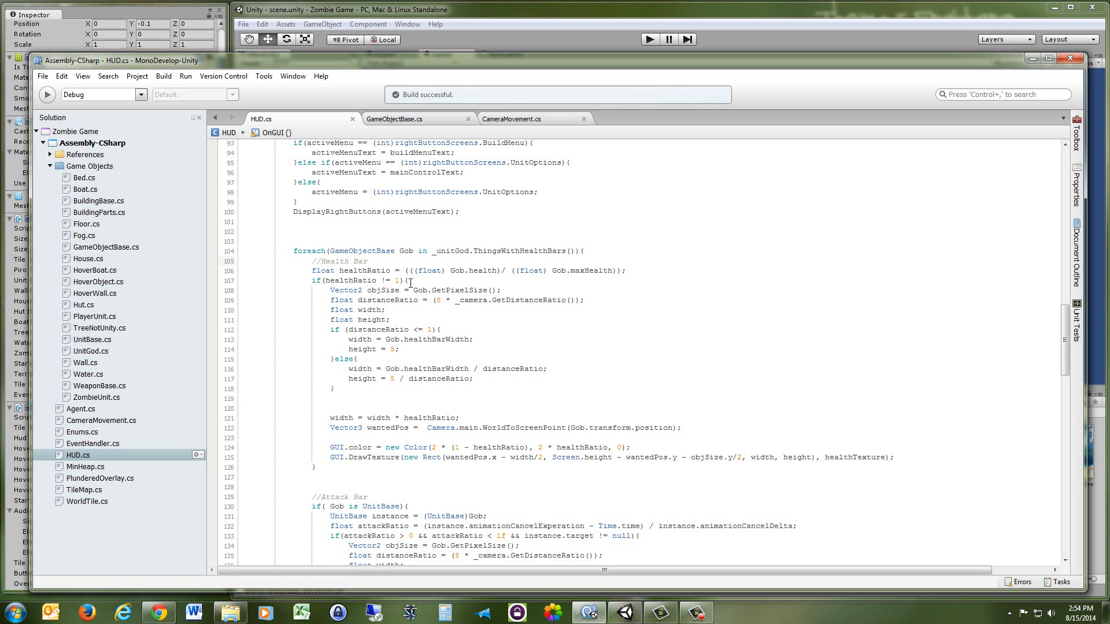
pyautogui.scroll(-3)
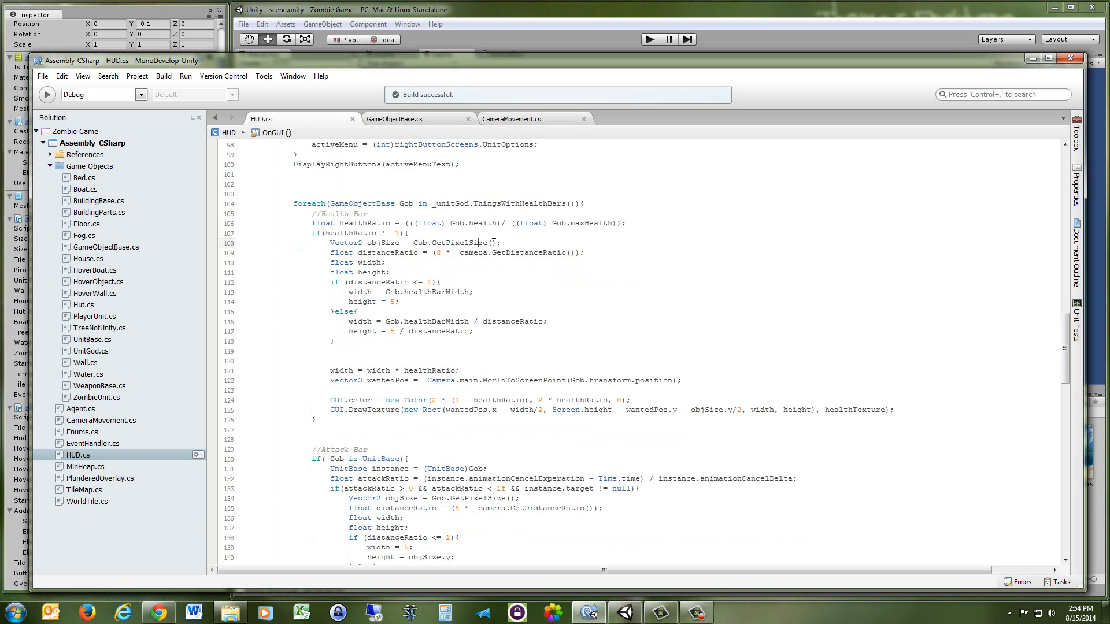
pyautogui.click(394, 118)
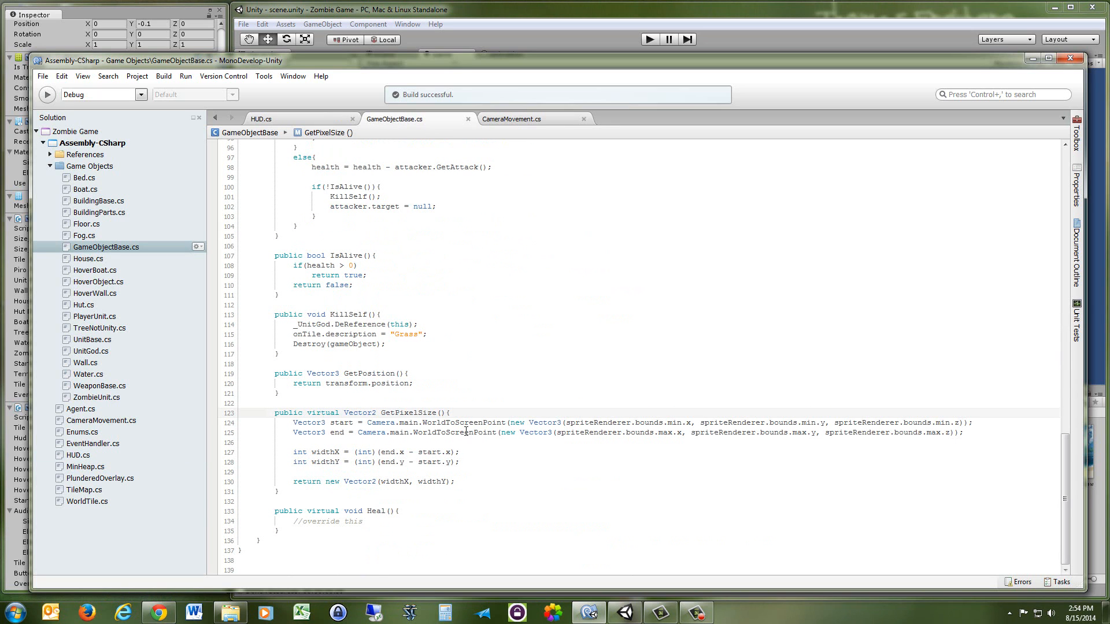
pyautogui.moveTo(587, 428)
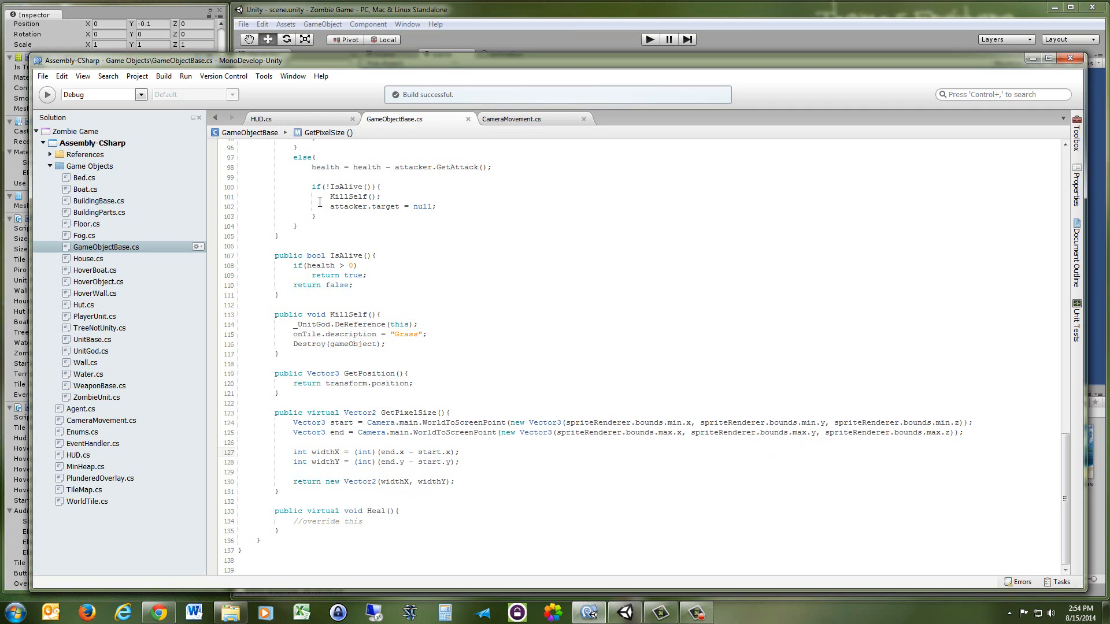
pyautogui.click(261, 119)
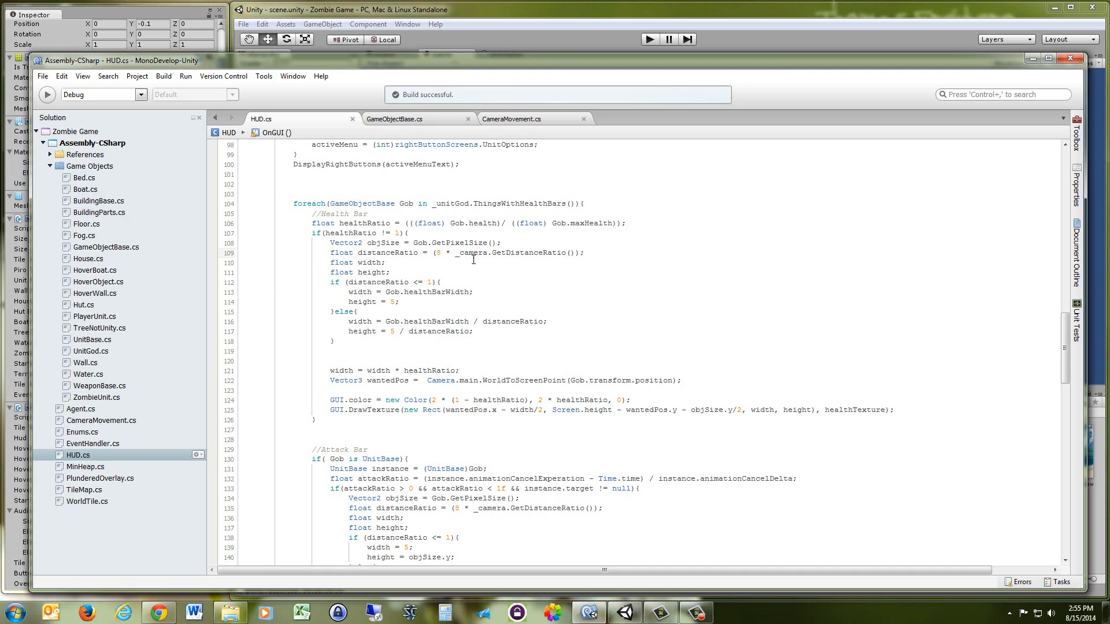
# Jump from the distanceRatio line to GetDistanceRatio's definition in CameraMovement.cs.
pyautogui.click(439, 253)
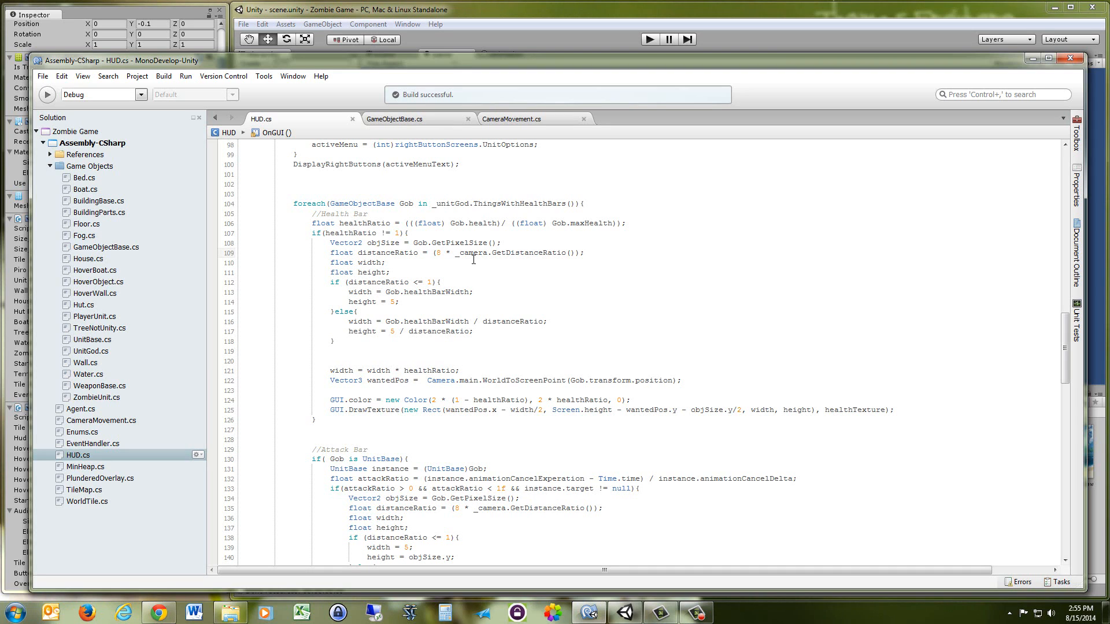
pyautogui.click(440, 252)
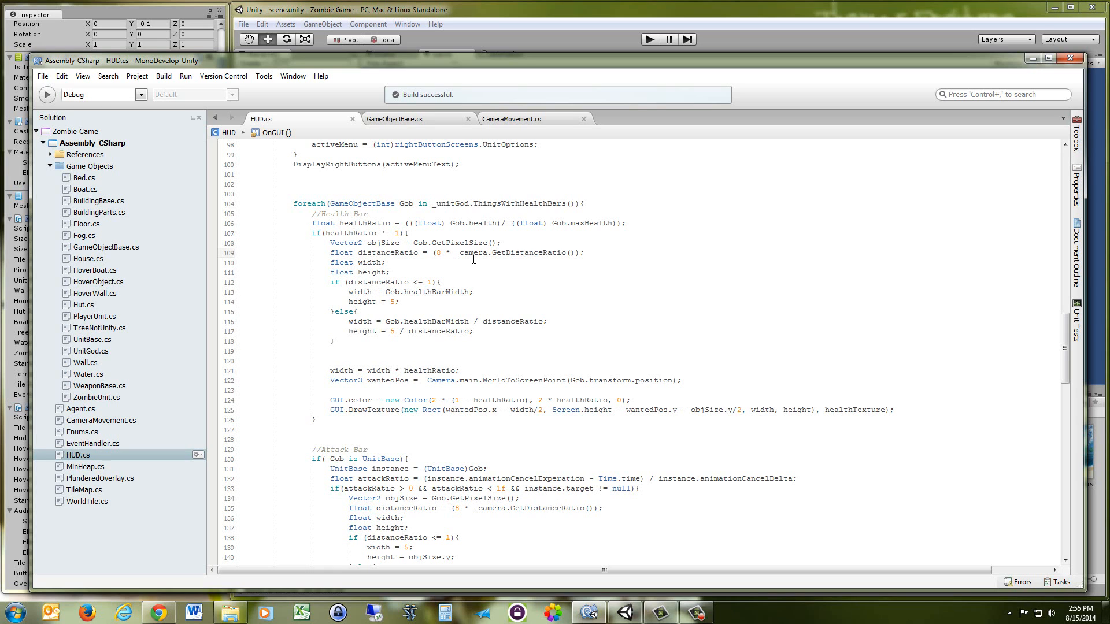
pyautogui.moveTo(443, 253)
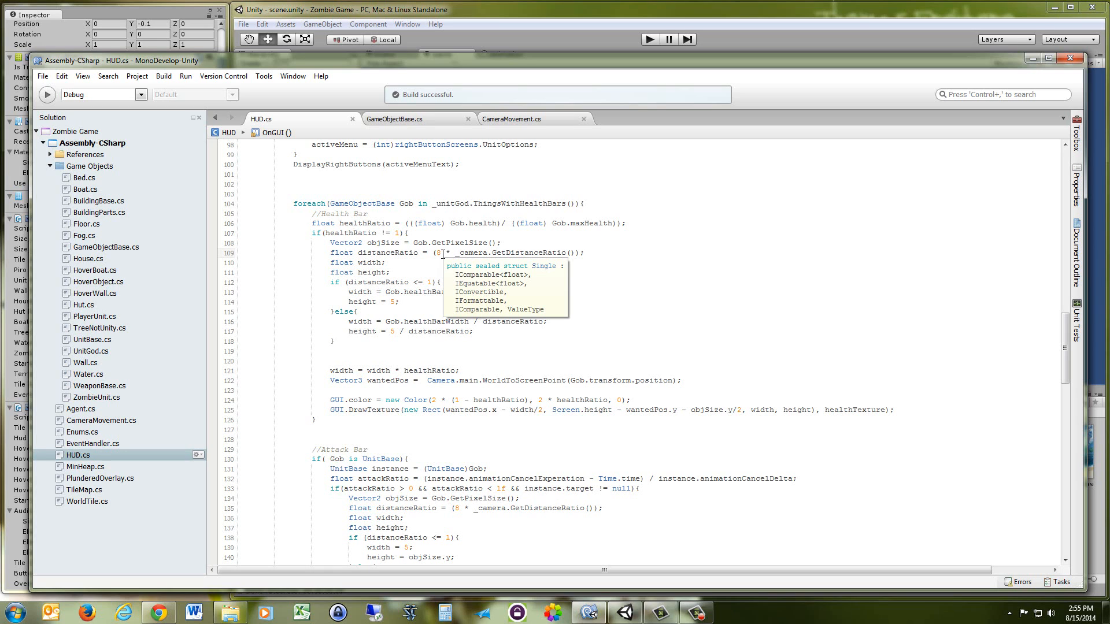
pyautogui.moveTo(450, 243)
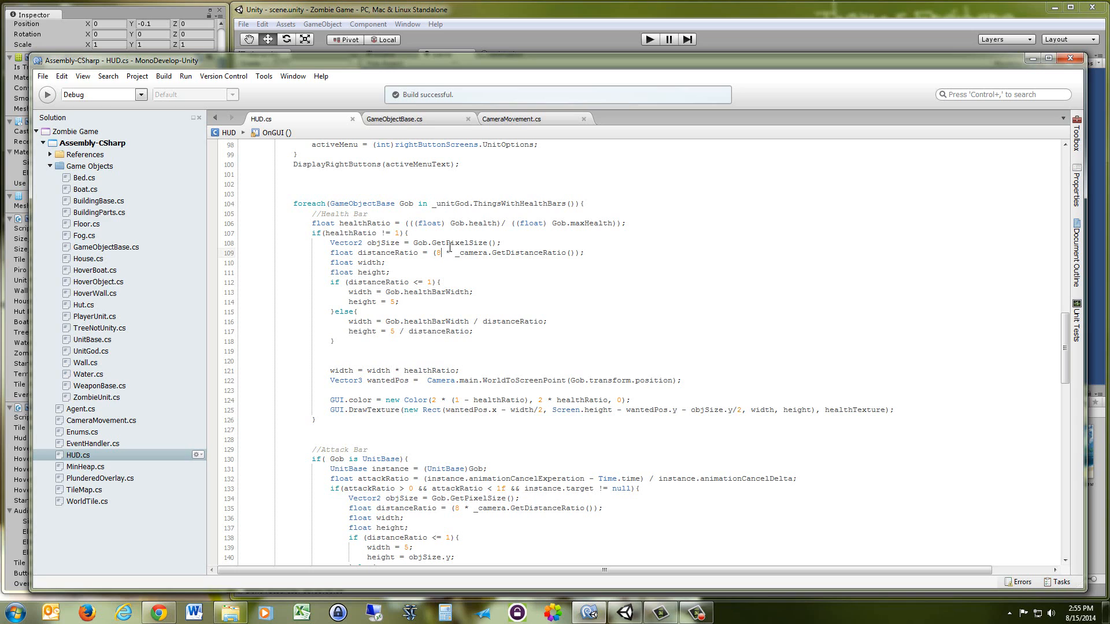
pyautogui.moveTo(450, 248)
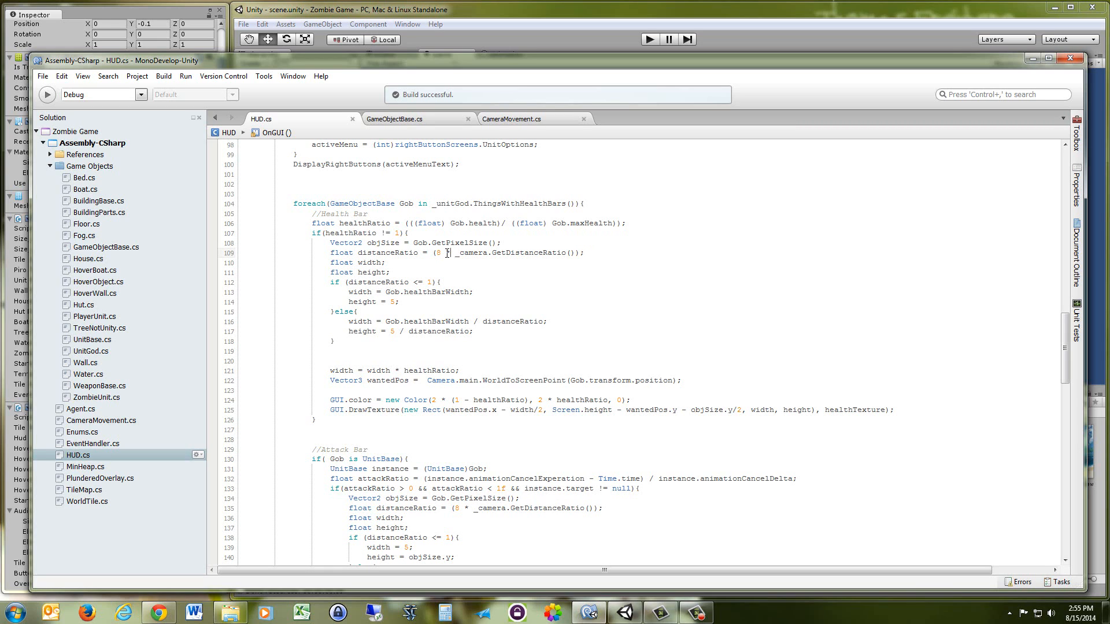
pyautogui.moveTo(502, 256)
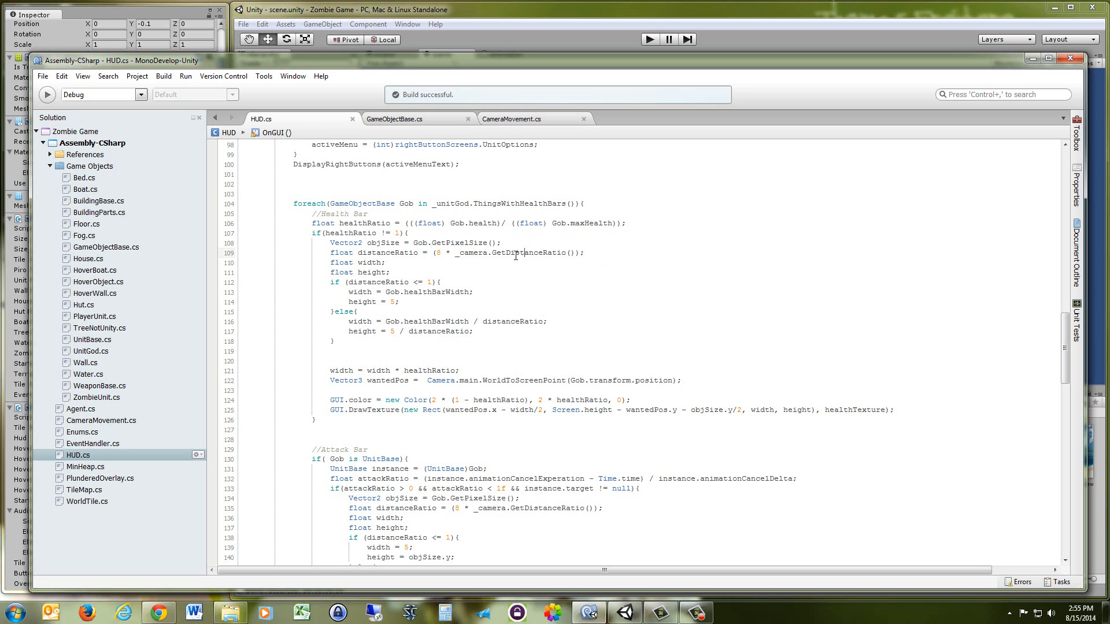
pyautogui.click(511, 118)
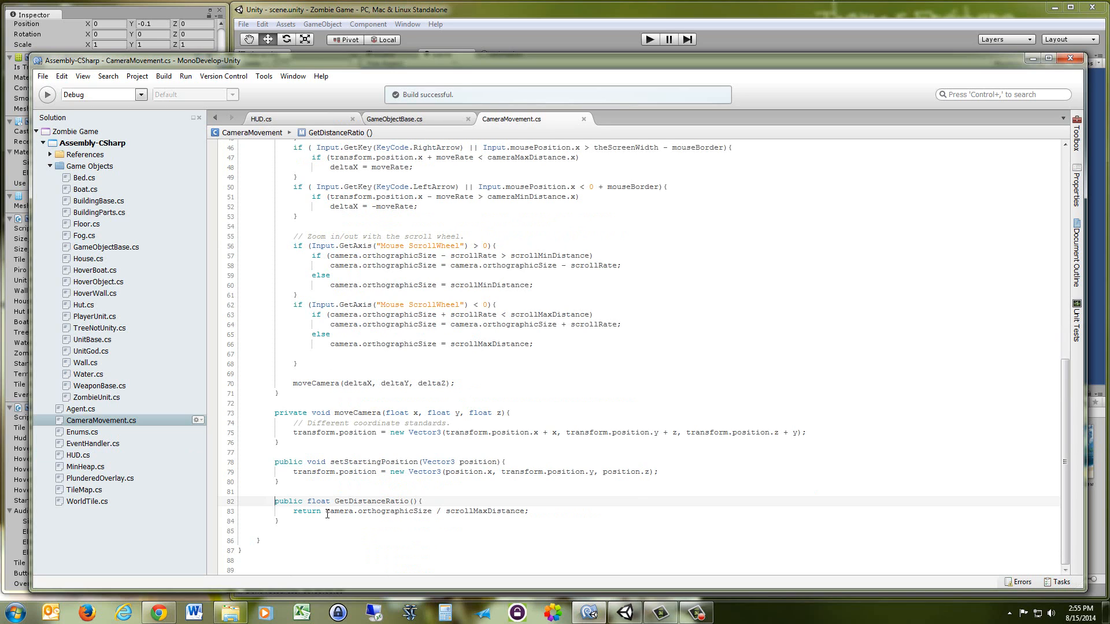
# Highlight orthographicSize and scrollMaxDistance in GetDistanceRatio, then return to HUD.cs.
pyautogui.doubleClick(377, 511)
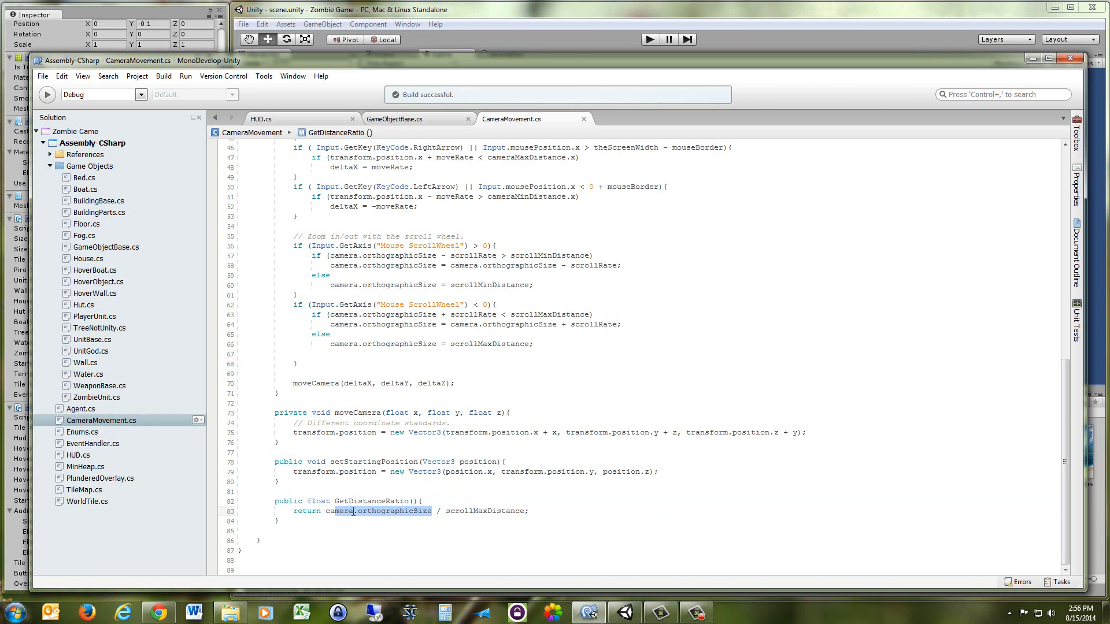
pyautogui.doubleClick(486, 510)
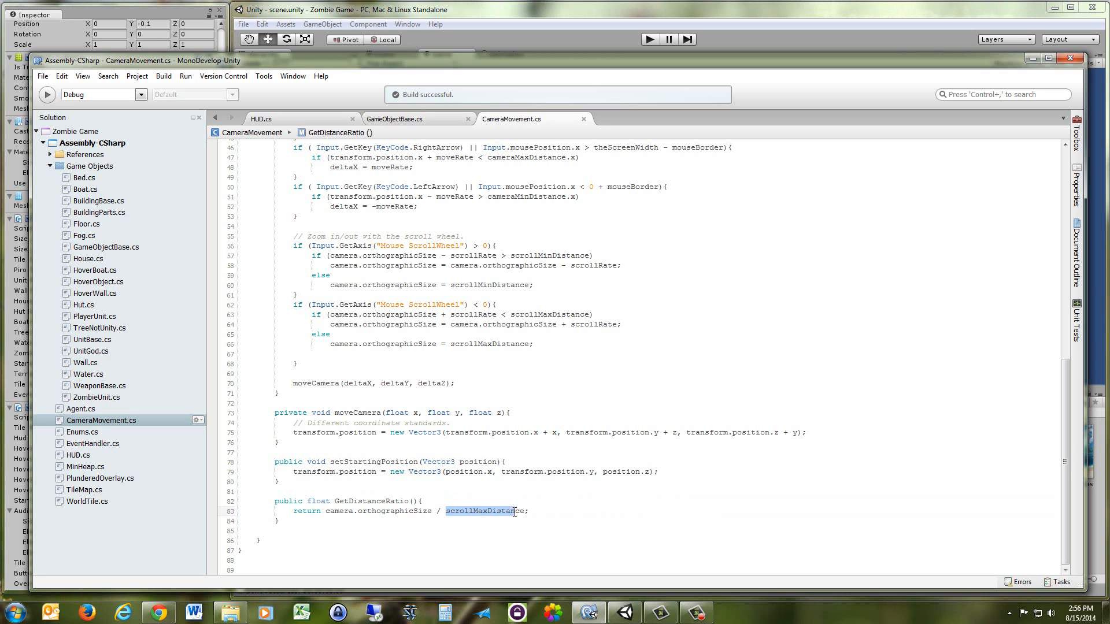
pyautogui.moveTo(515, 511)
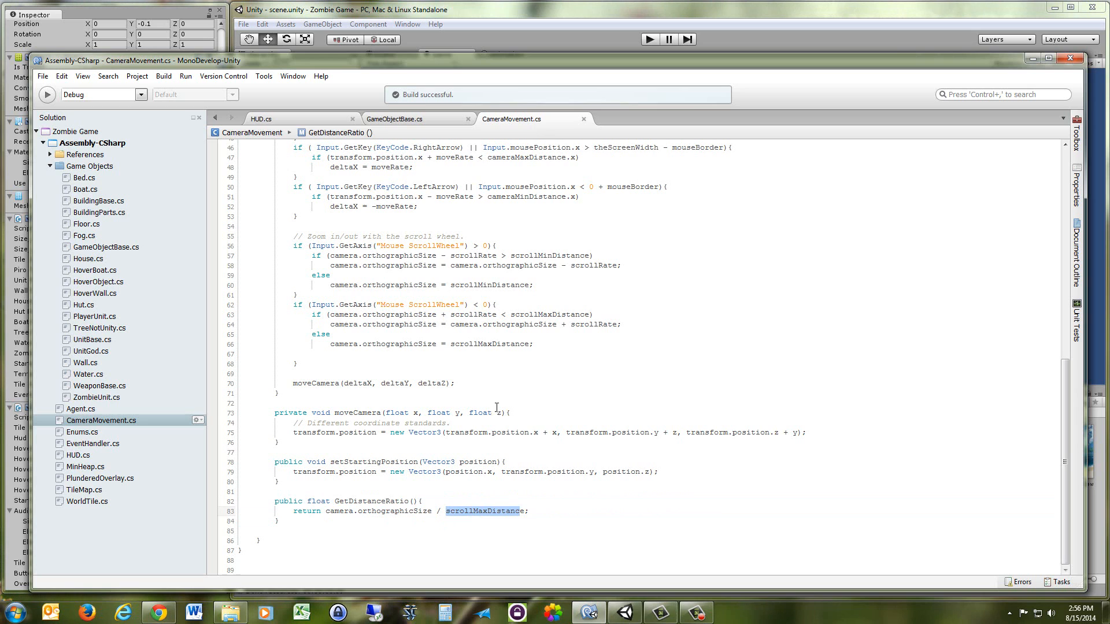
pyautogui.moveTo(351, 121)
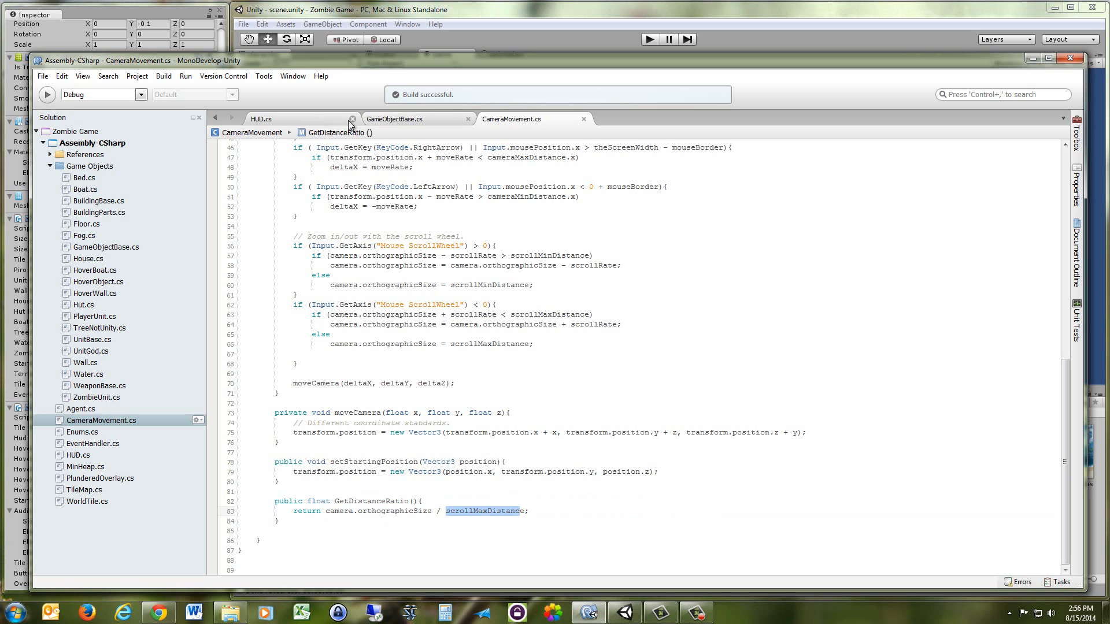
pyautogui.click(262, 119)
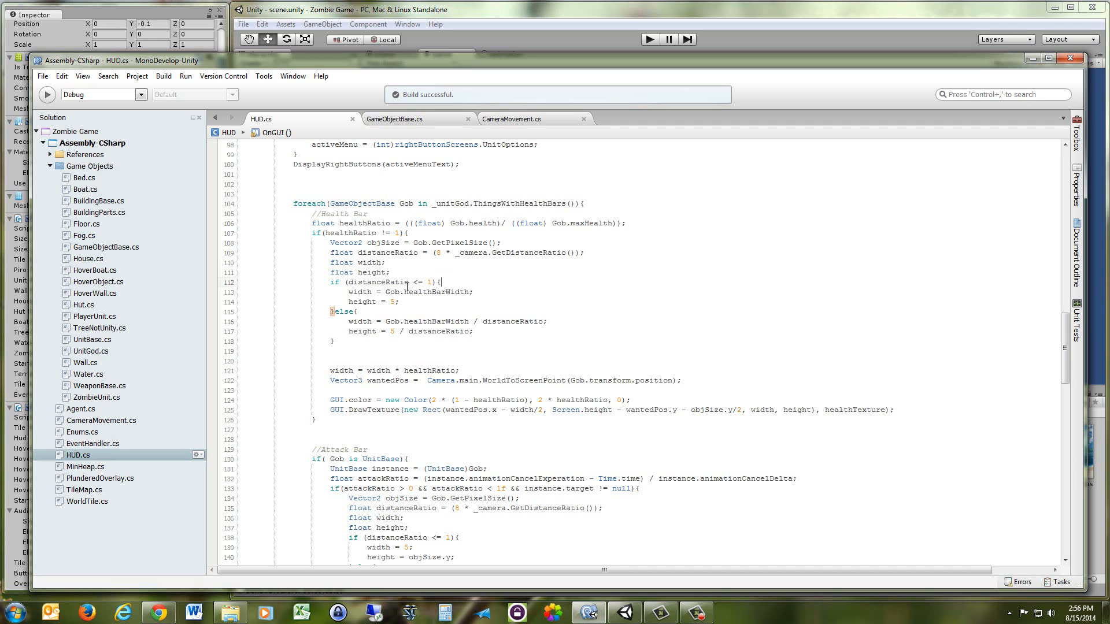
pyautogui.moveTo(468, 261)
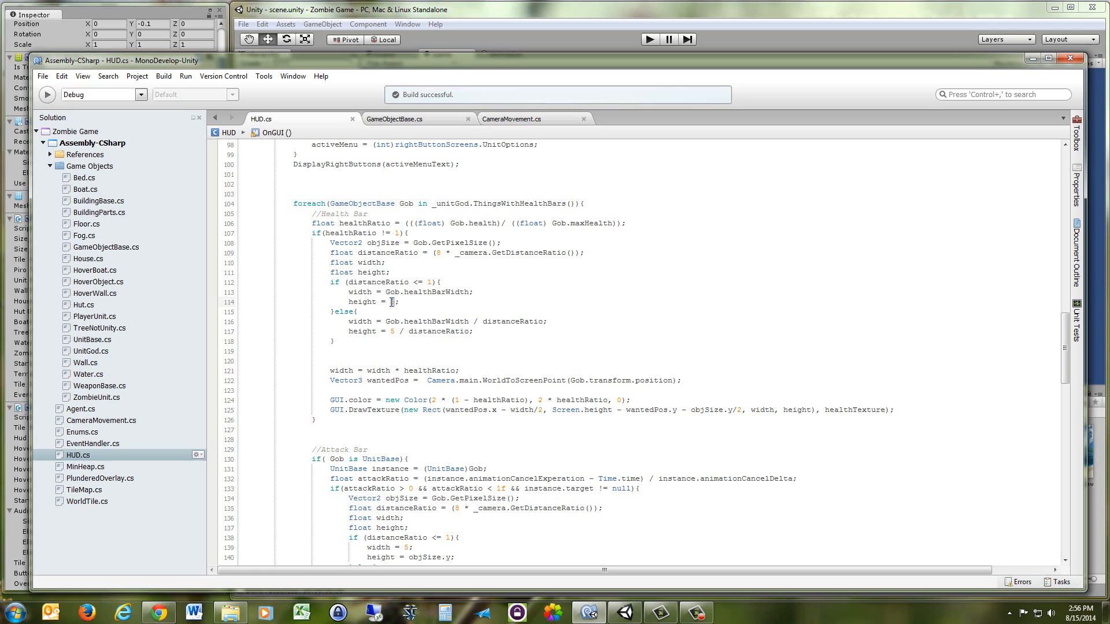
pyautogui.write('5')
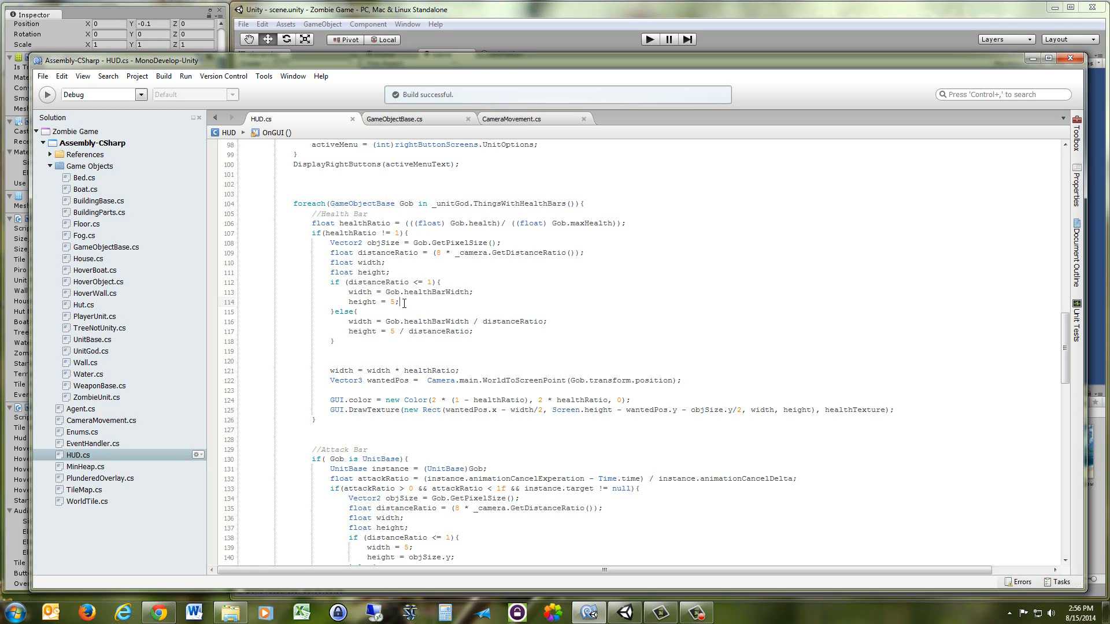
pyautogui.doubleClick(428, 292)
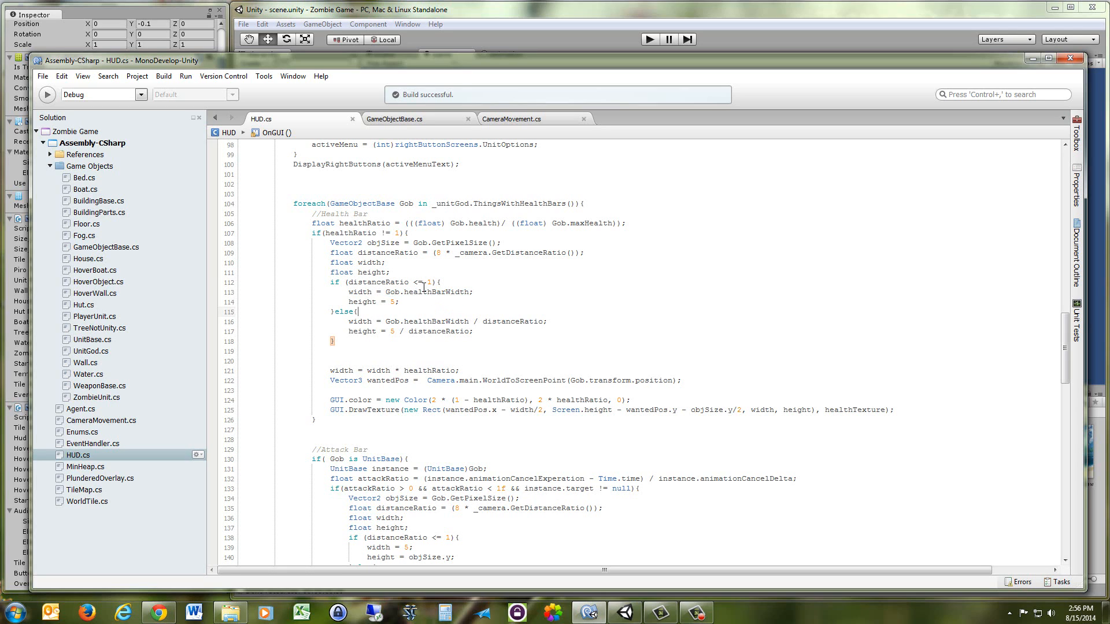
pyautogui.doubleClick(411, 322)
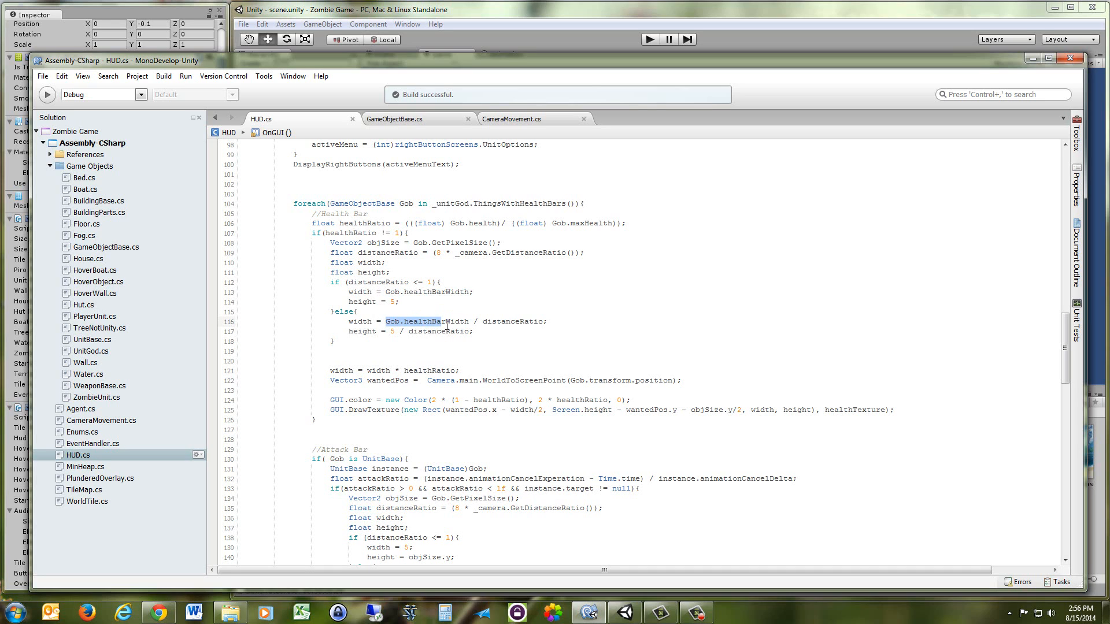
pyautogui.doubleClick(432, 321)
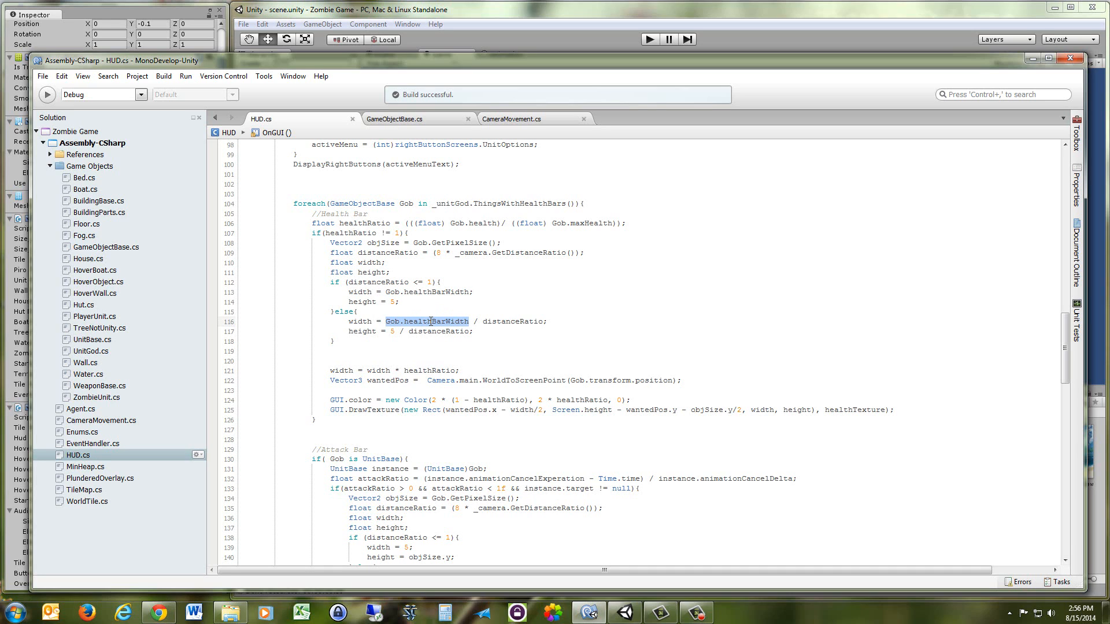
pyautogui.moveTo(447, 322)
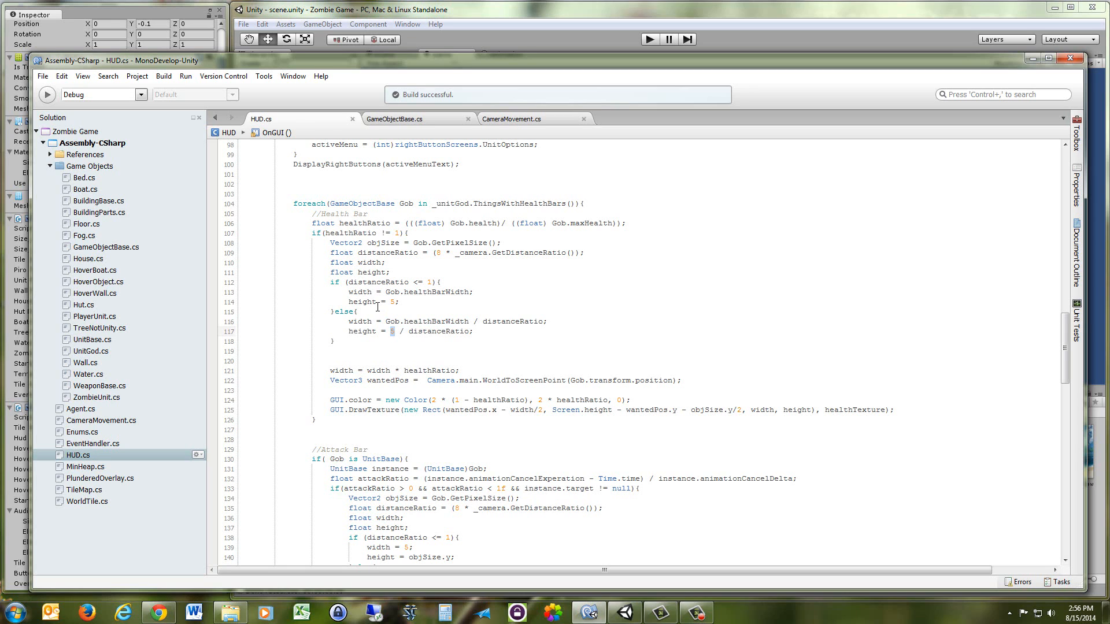
pyautogui.moveTo(465, 321)
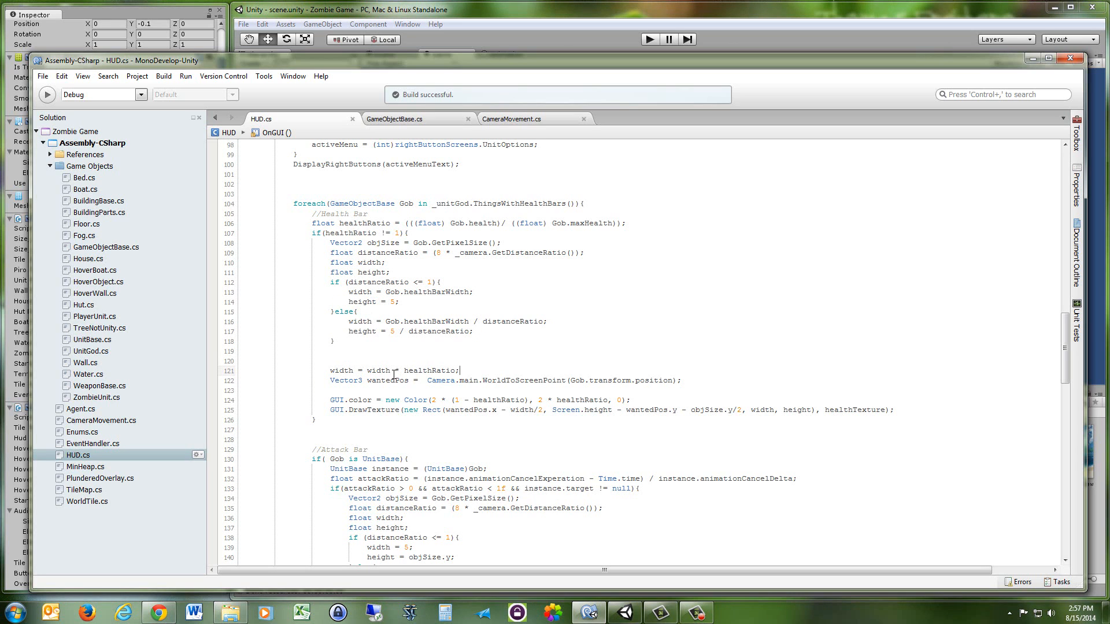
pyautogui.moveTo(412, 371)
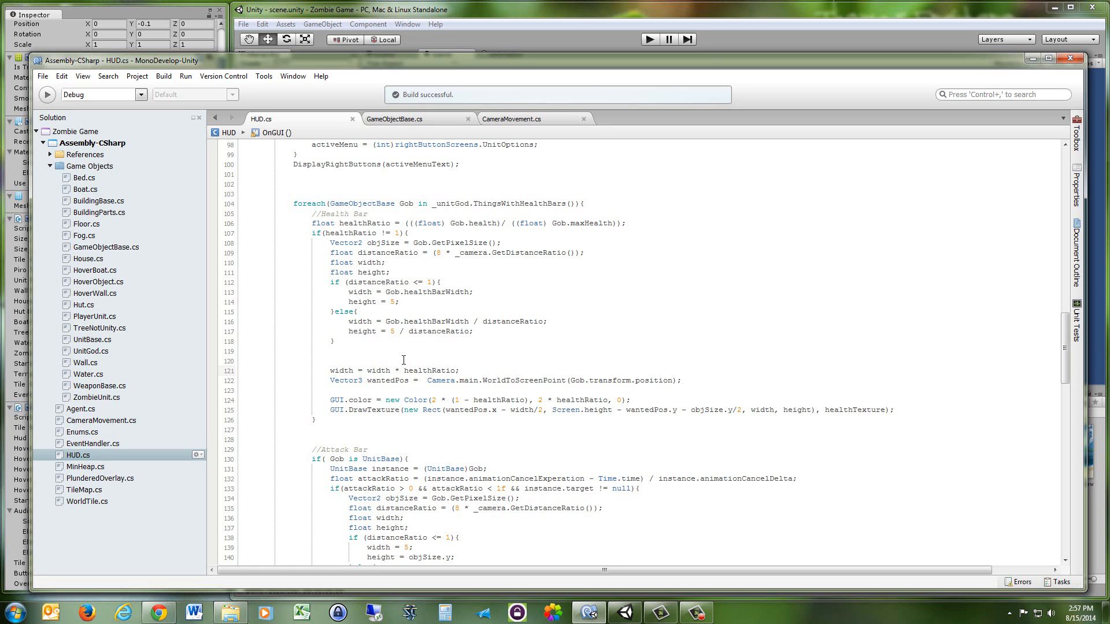
pyautogui.click(456, 370)
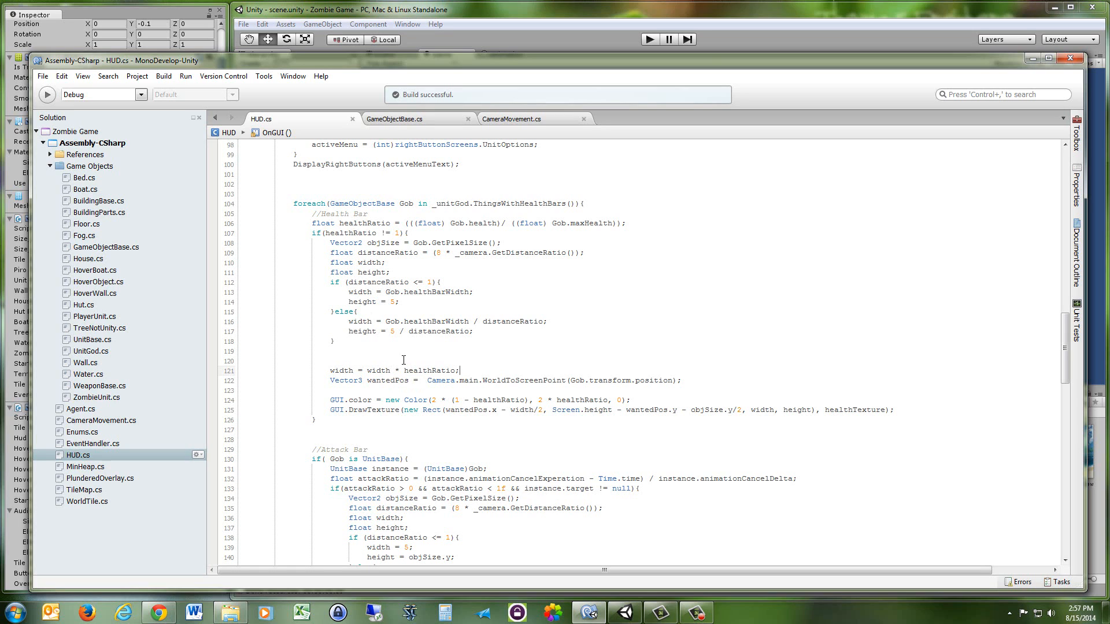
pyautogui.moveTo(395, 367)
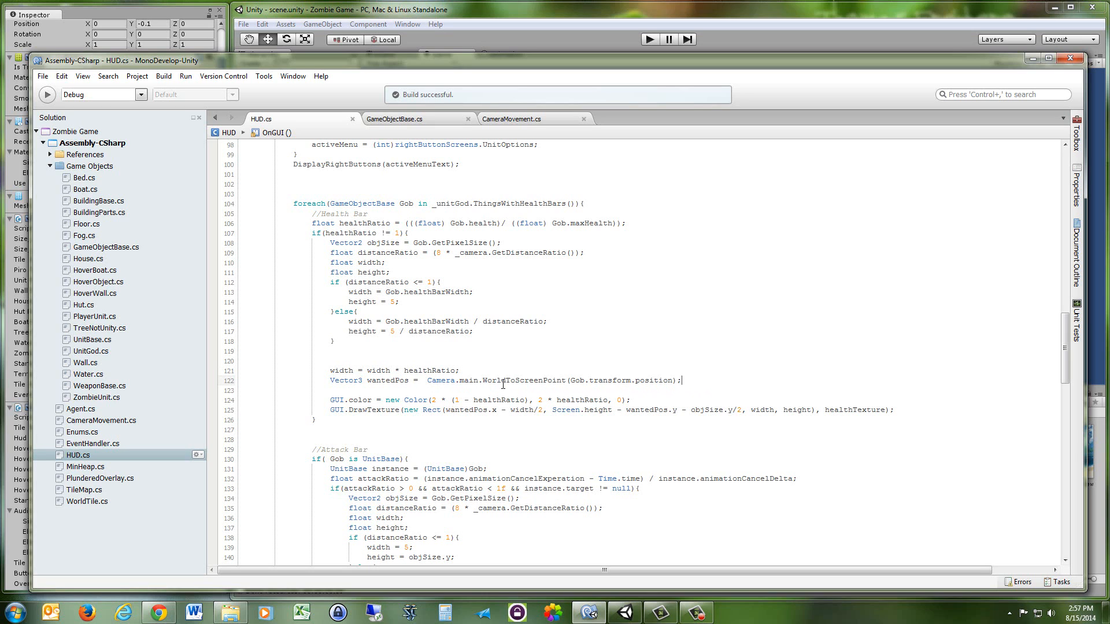
pyautogui.moveTo(561, 390)
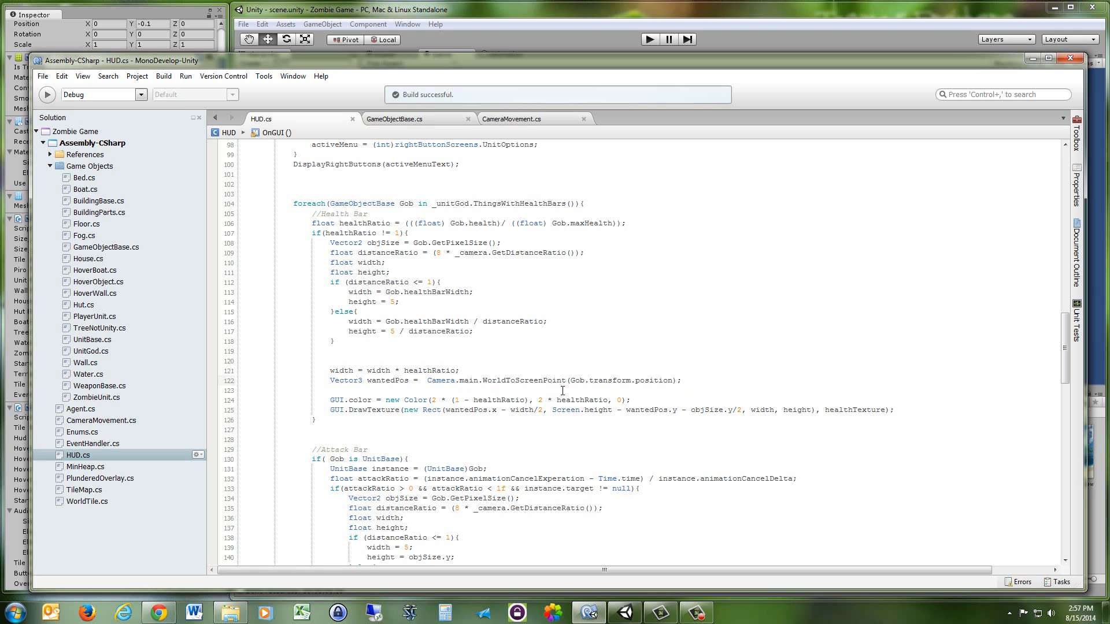
pyautogui.doubleClick(588, 380)
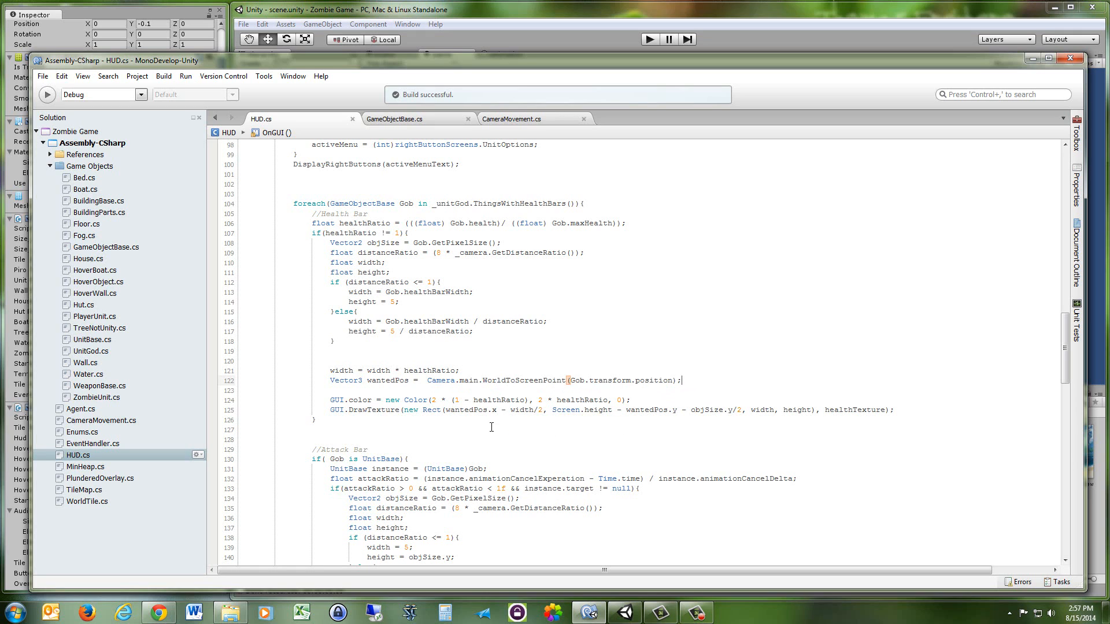
pyautogui.moveTo(476, 429)
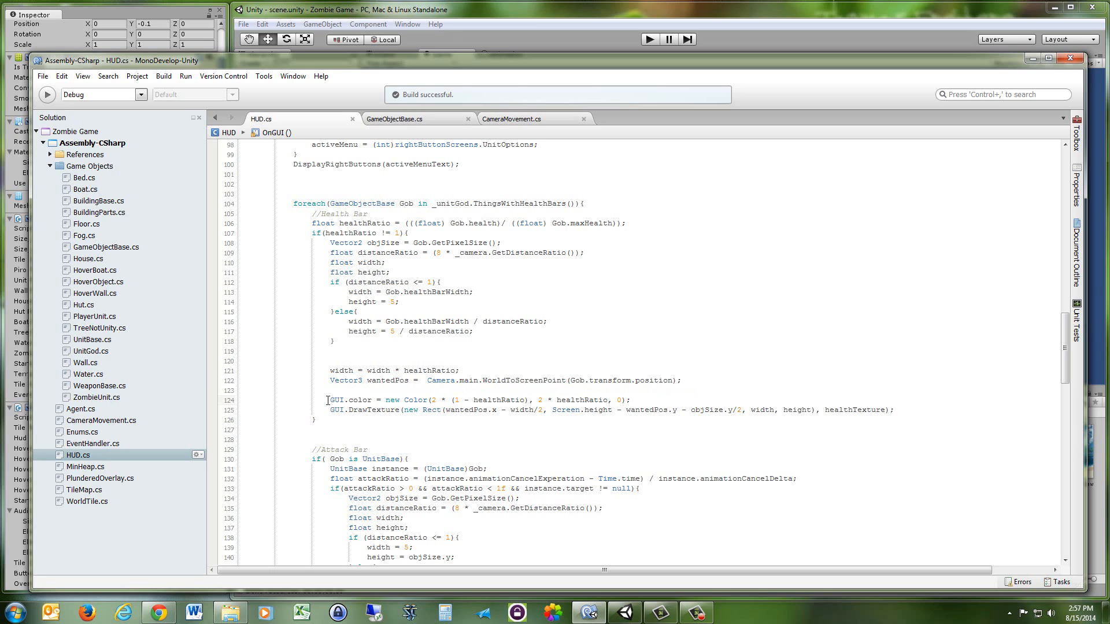
pyautogui.doubleClick(348, 400)
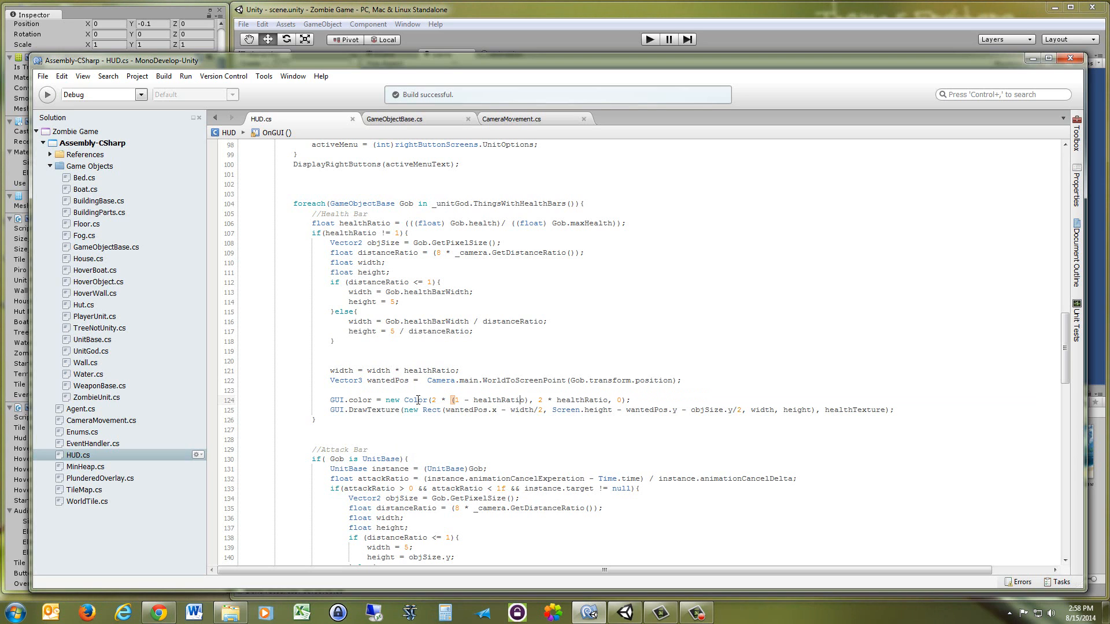
pyautogui.click(456, 400)
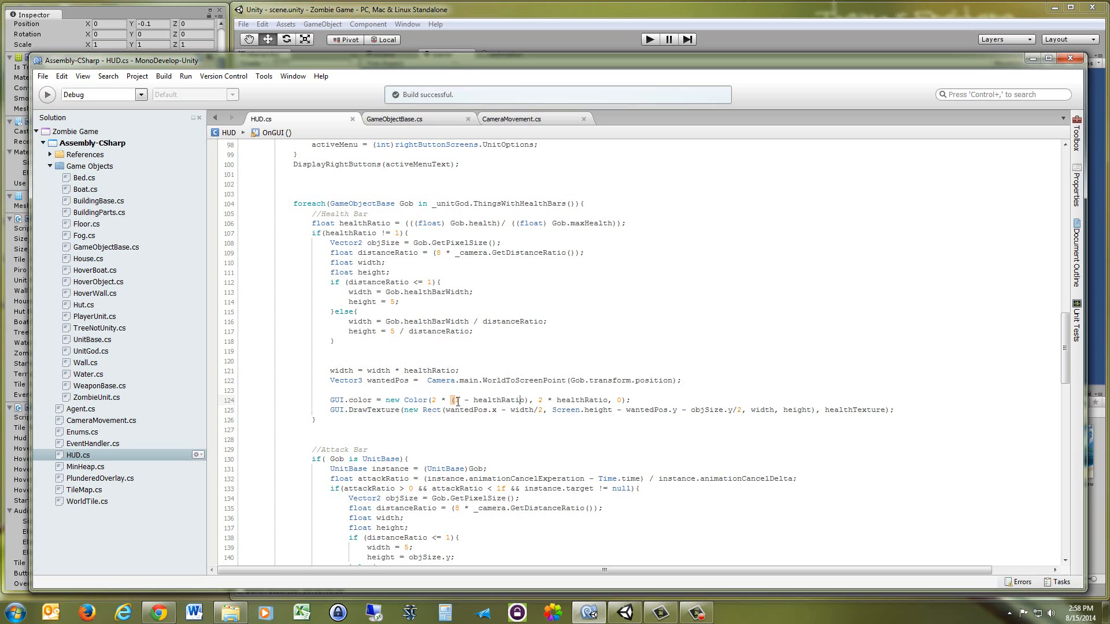
pyautogui.moveTo(454, 400); pyautogui.dragTo(527, 400)
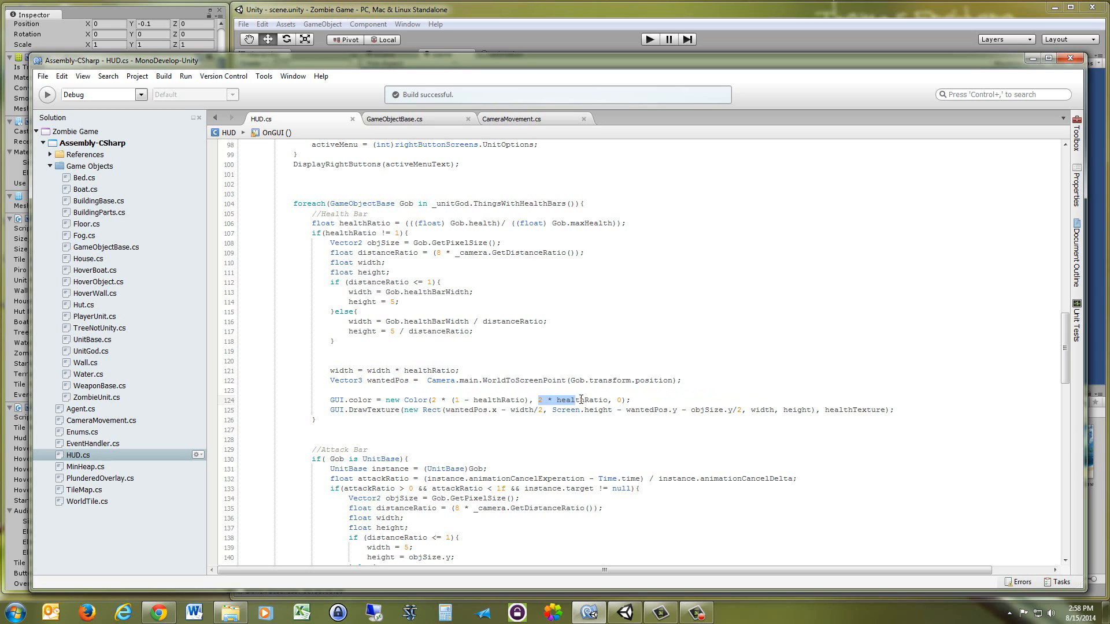
pyautogui.click(630, 400)
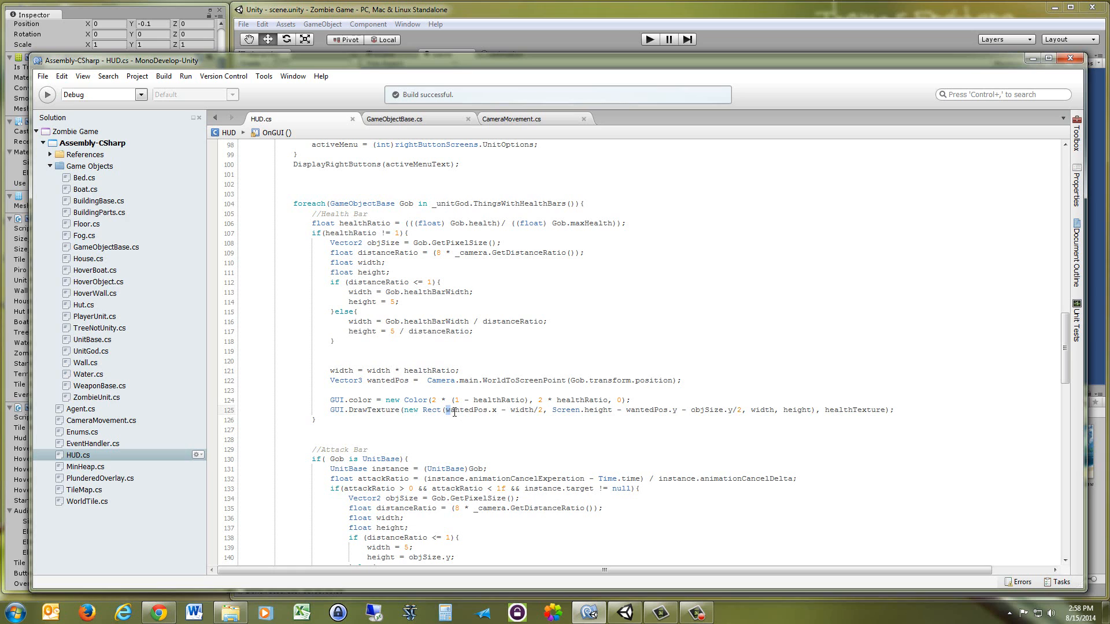
pyautogui.doubleClick(465, 410)
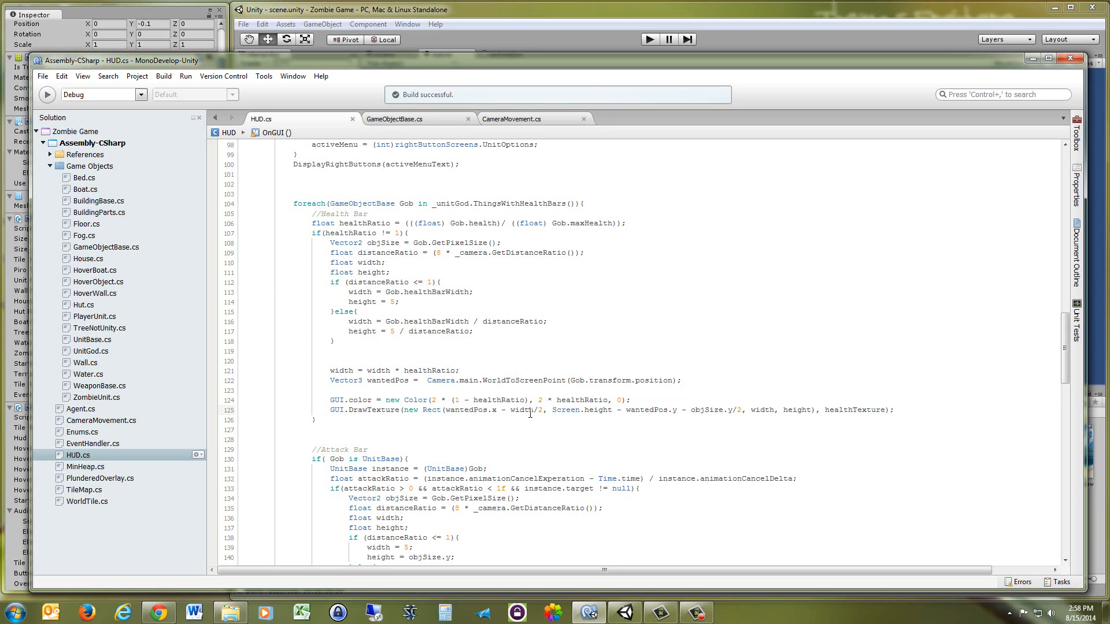
pyautogui.doubleClick(520, 409)
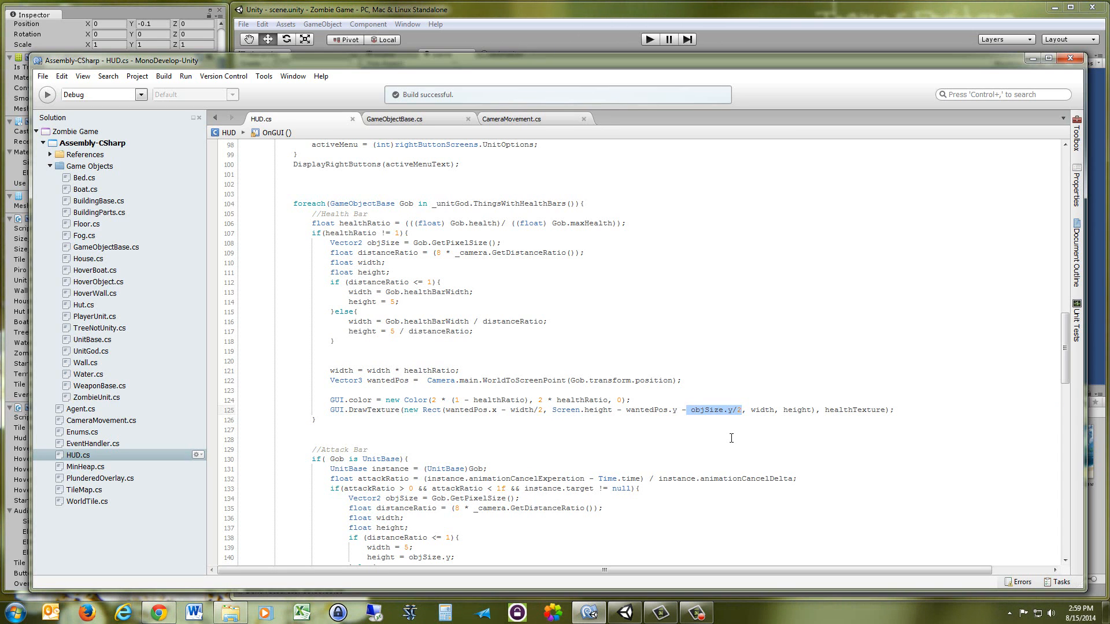
pyautogui.moveTo(755, 437)
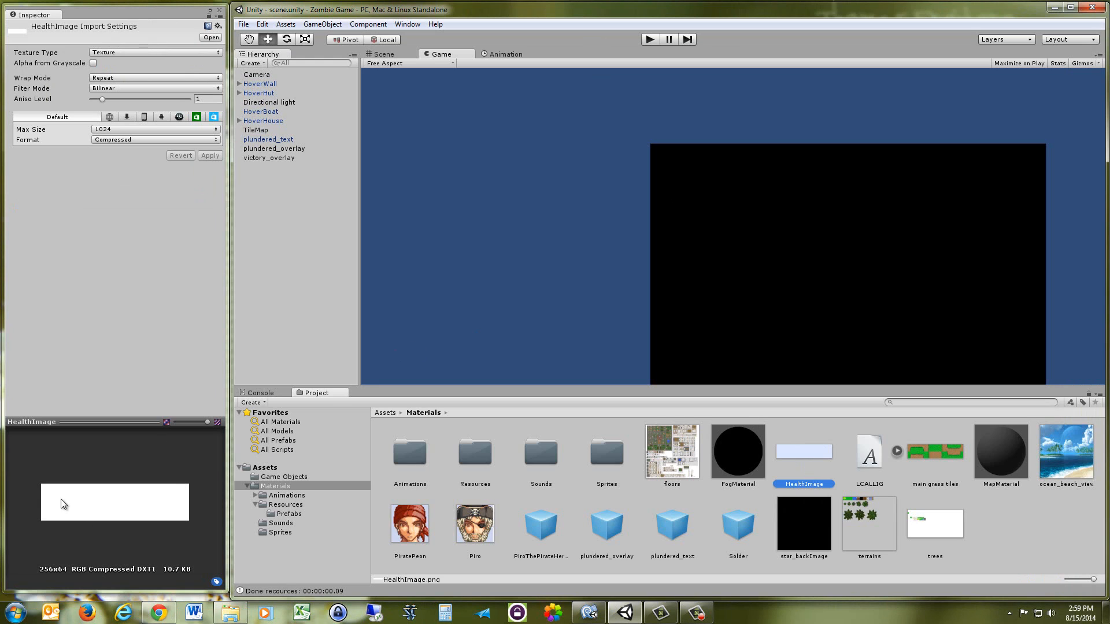
pyautogui.moveTo(45, 505)
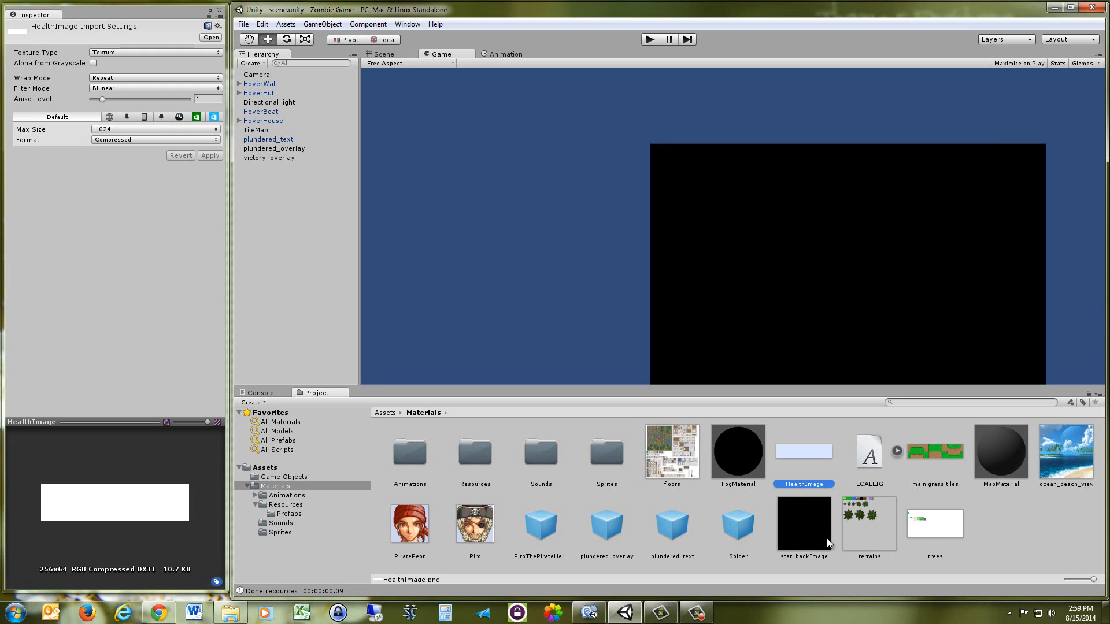
pyautogui.moveTo(832, 471)
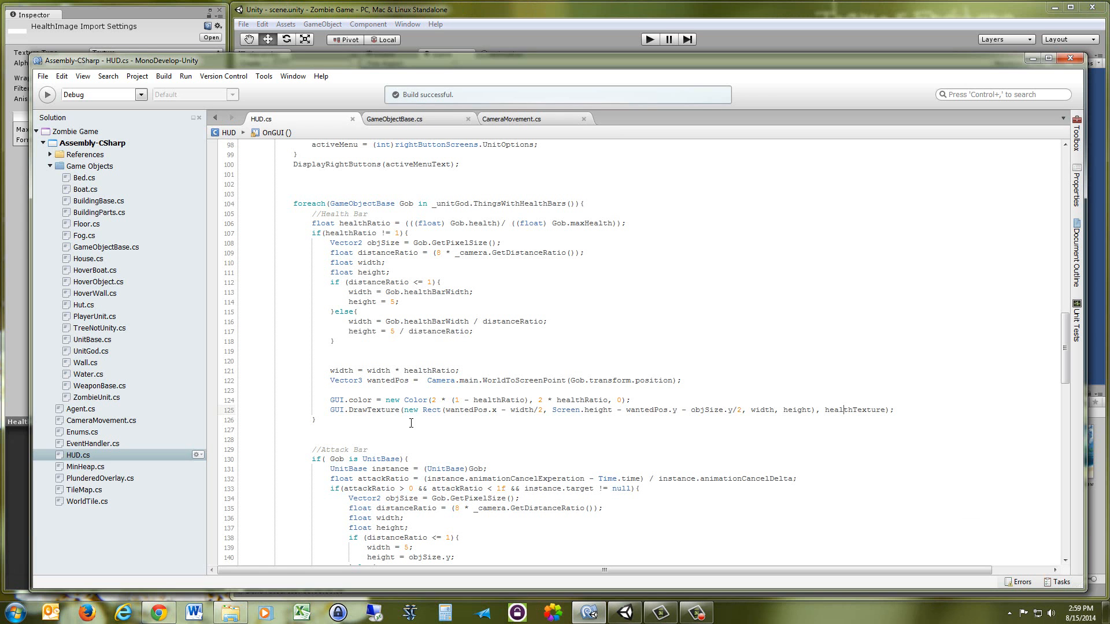
# Comment out the distanceRatio line (line 109) in HUD.cs with //.
pyautogui.doubleClick(347, 400)
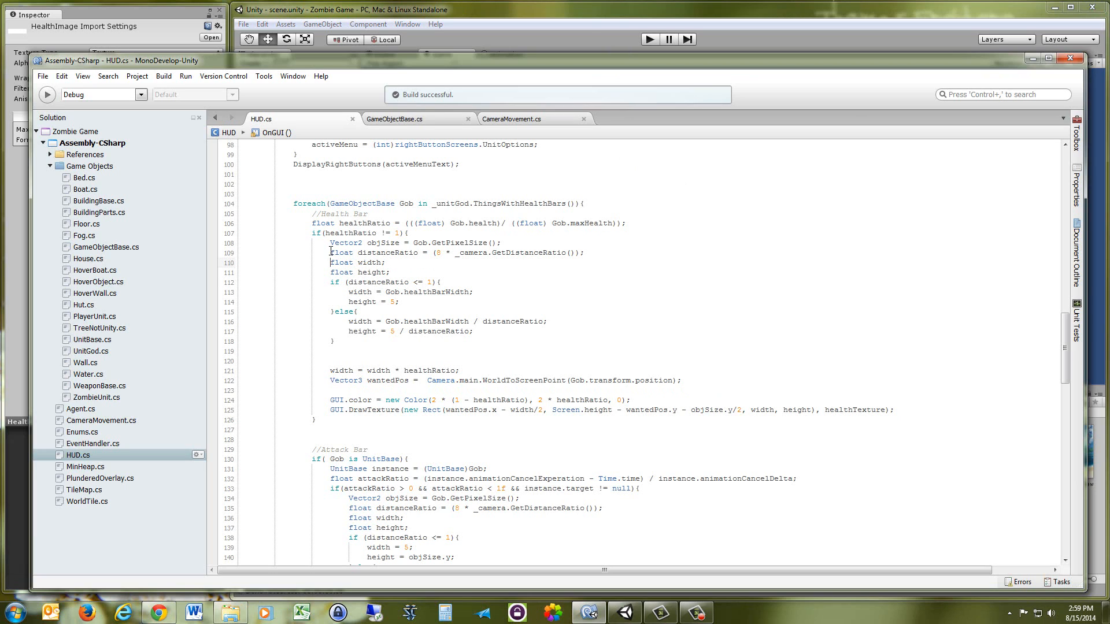
pyautogui.write('/')
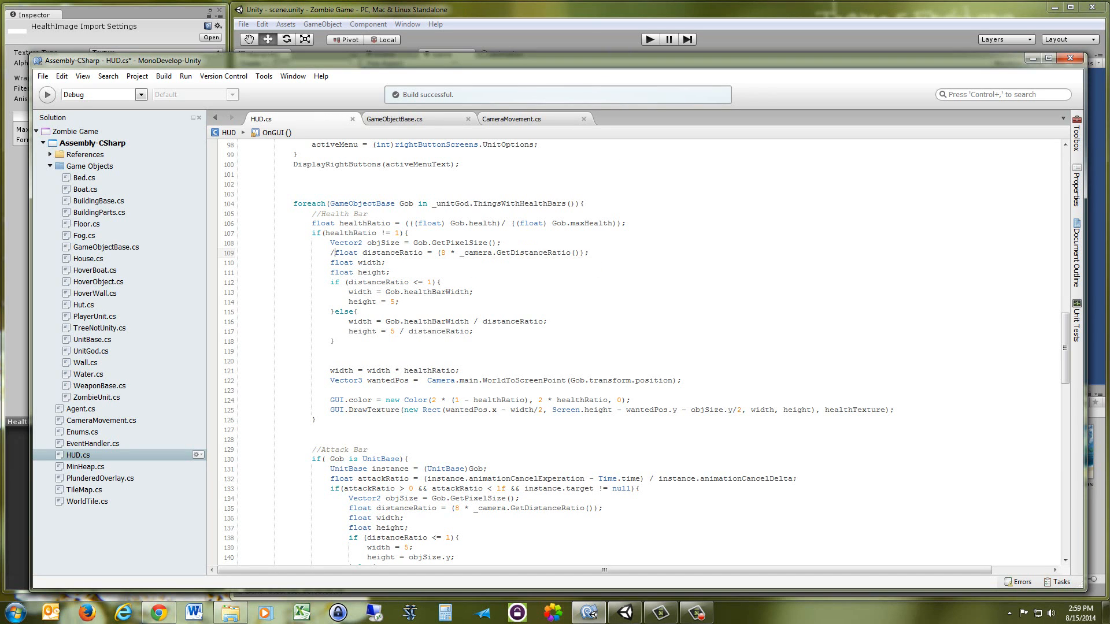
pyautogui.write('/')
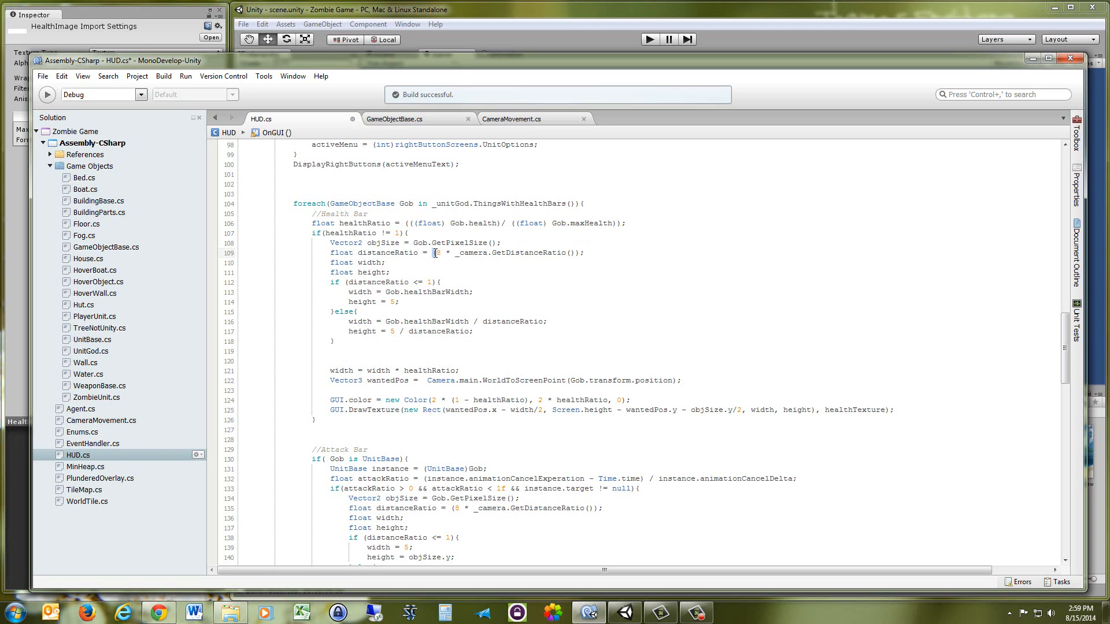
pyautogui.write('//')
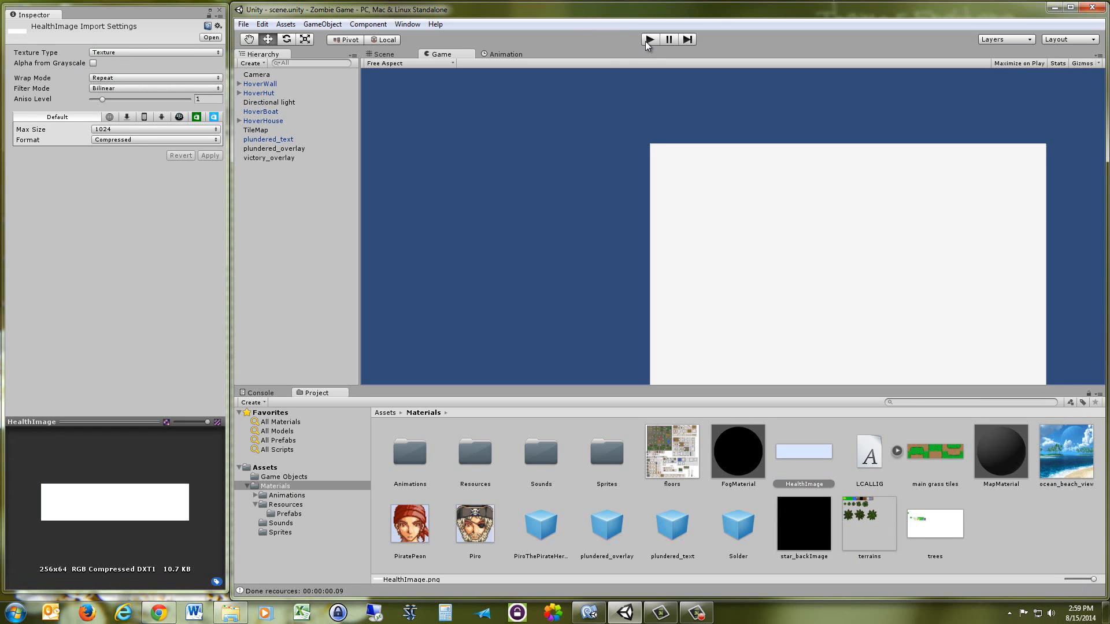
# Play the game to view health bars without distance scaling, then stop it.
pyautogui.click(649, 38)
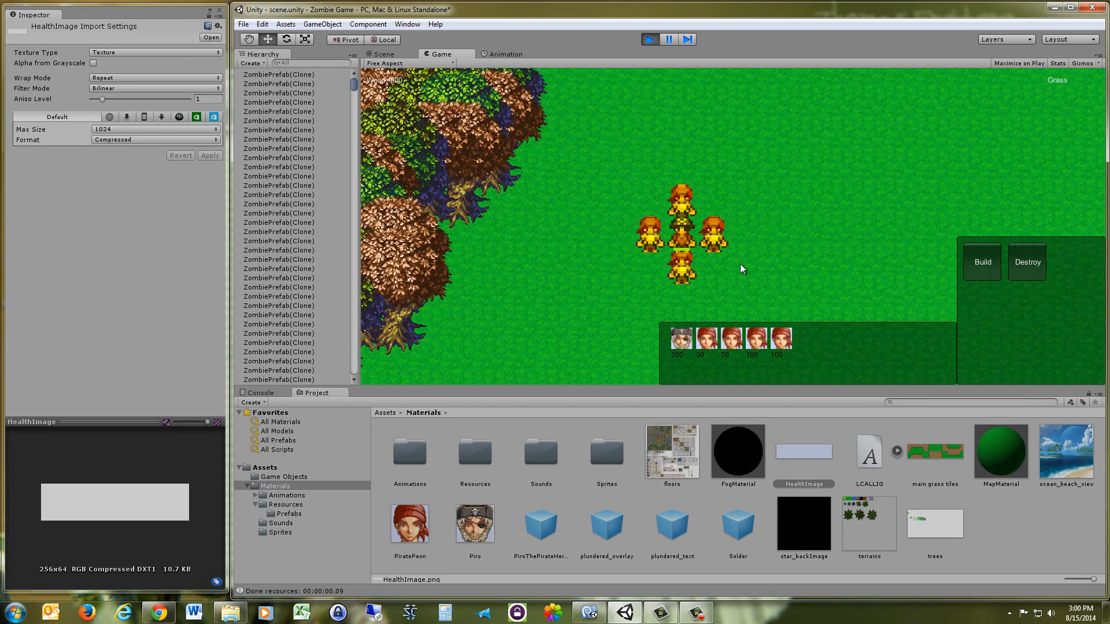
pyautogui.click(648, 40)
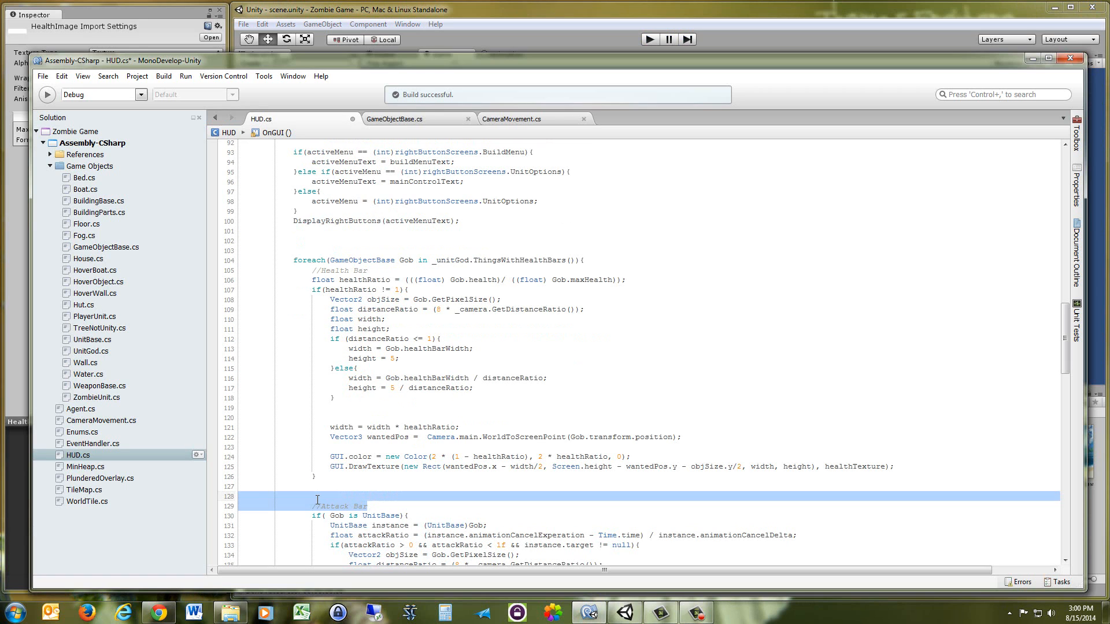
pyautogui.scroll(-3)
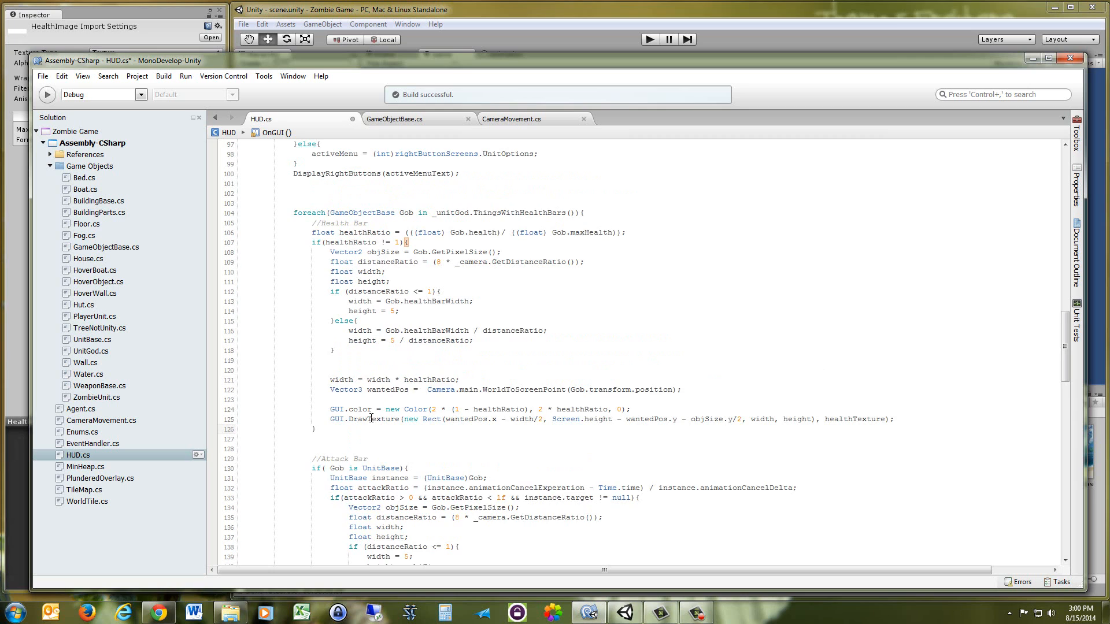
pyautogui.moveTo(370, 419)
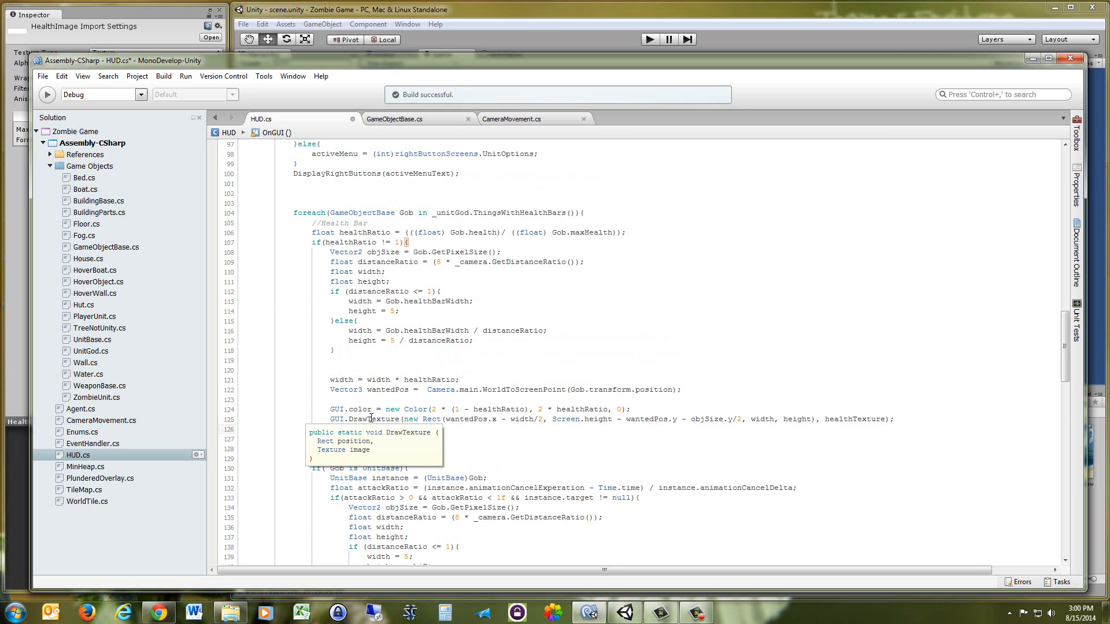